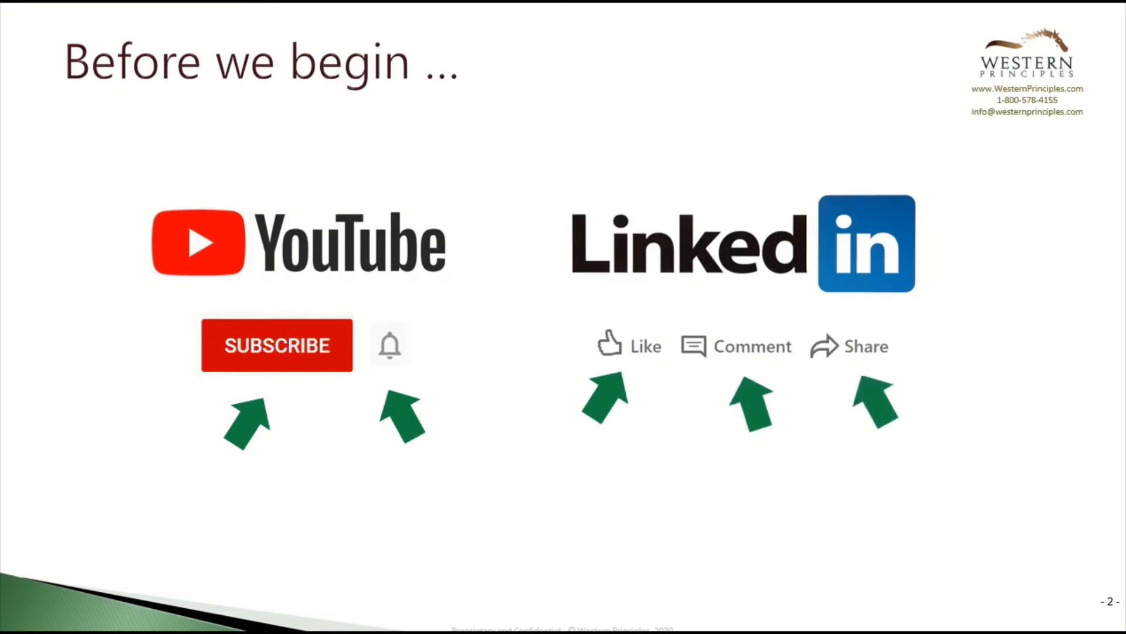
Step: Advance the slideshow from 'Before we begin' to the Agenda slide
{"action": "key", "text": "right"}
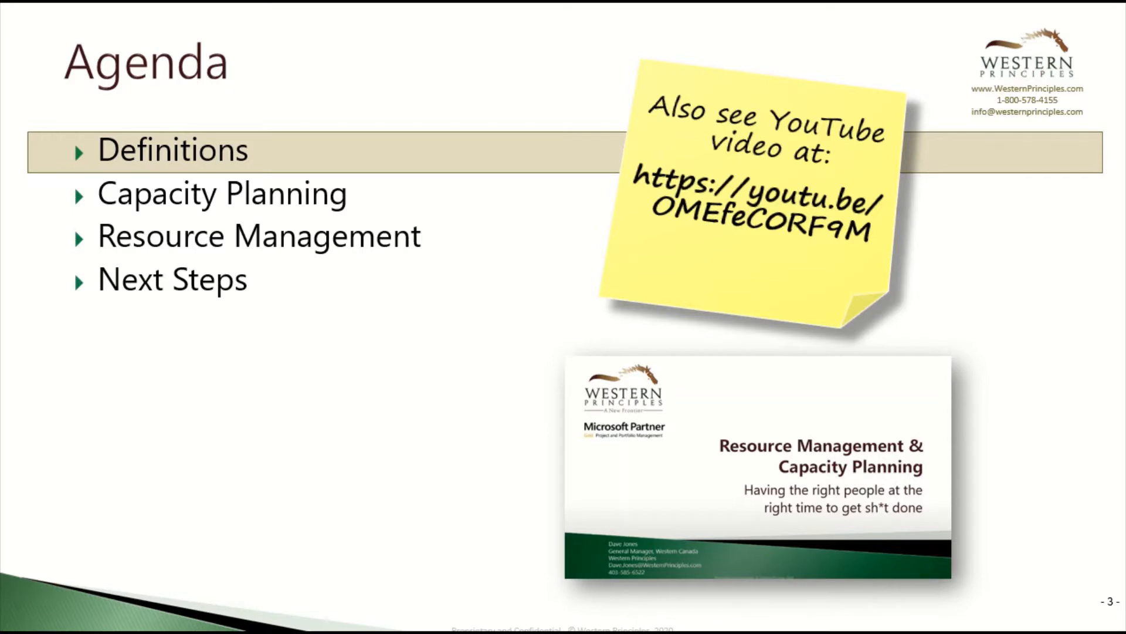
{"action": "key", "text": "right"}
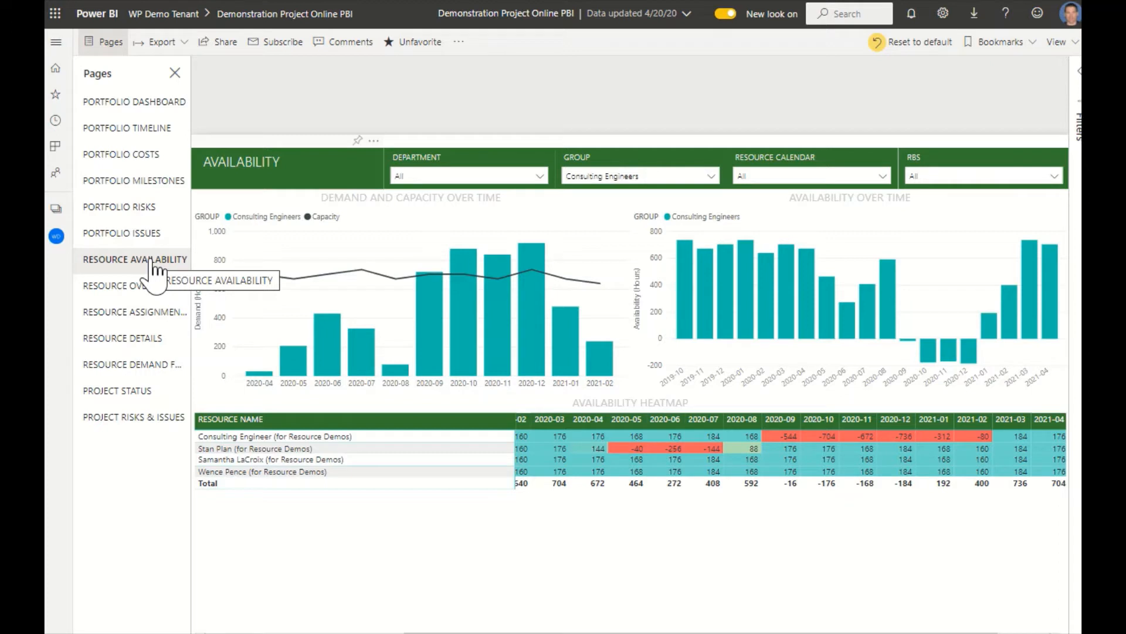
{"action": "mouse_move", "coordinate": [148, 345]}
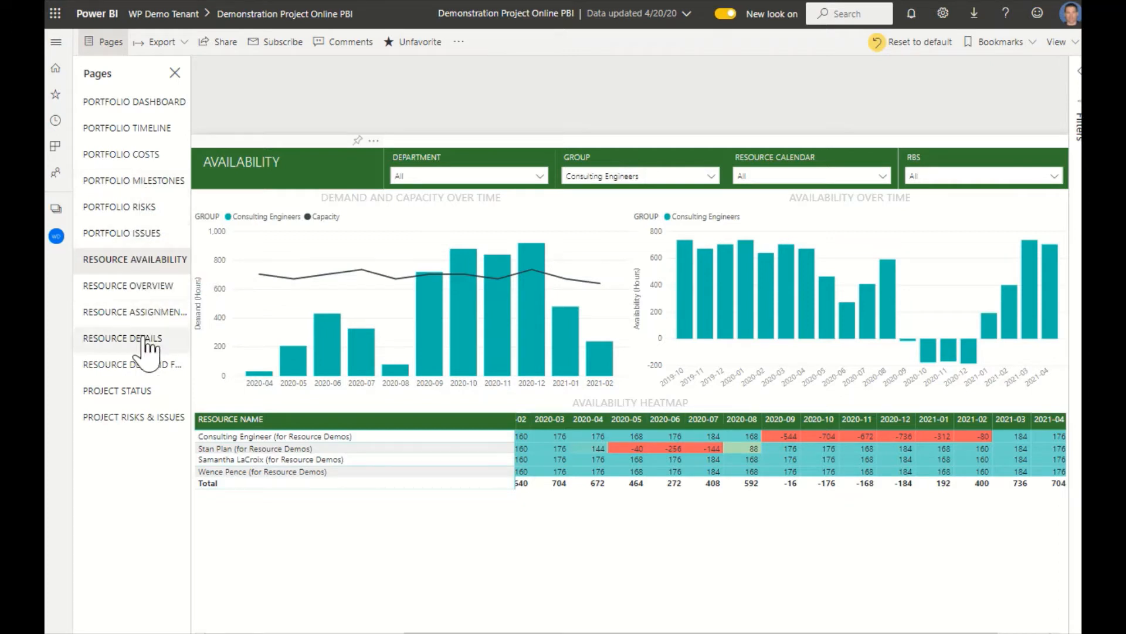
{"action": "mouse_move", "coordinate": [143, 281]}
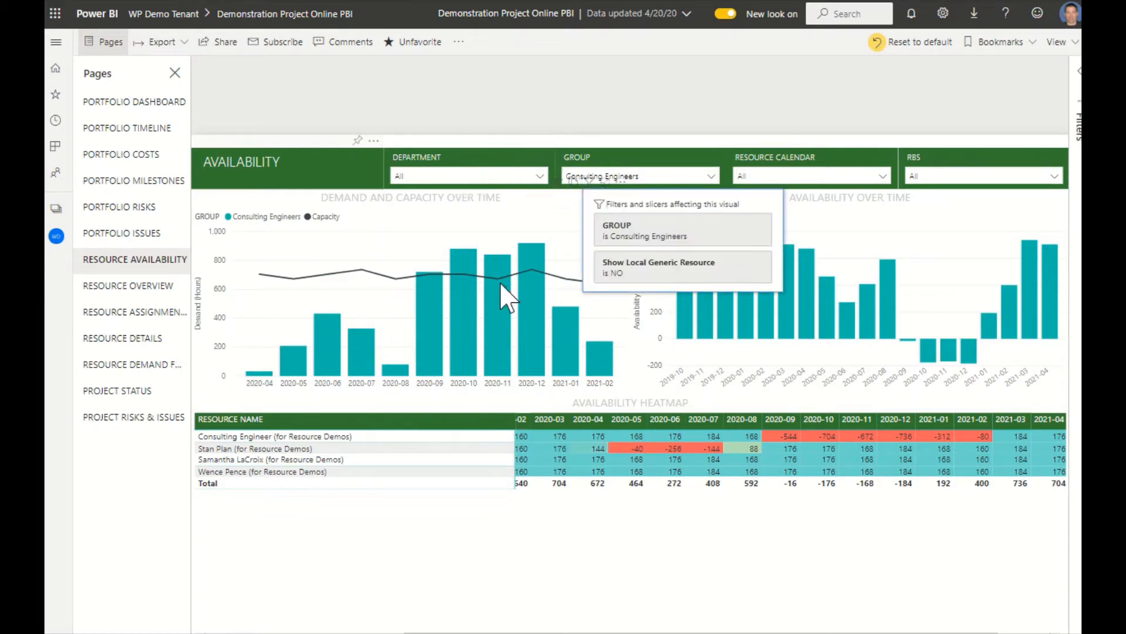
{"action": "mouse_move", "coordinate": [504, 352]}
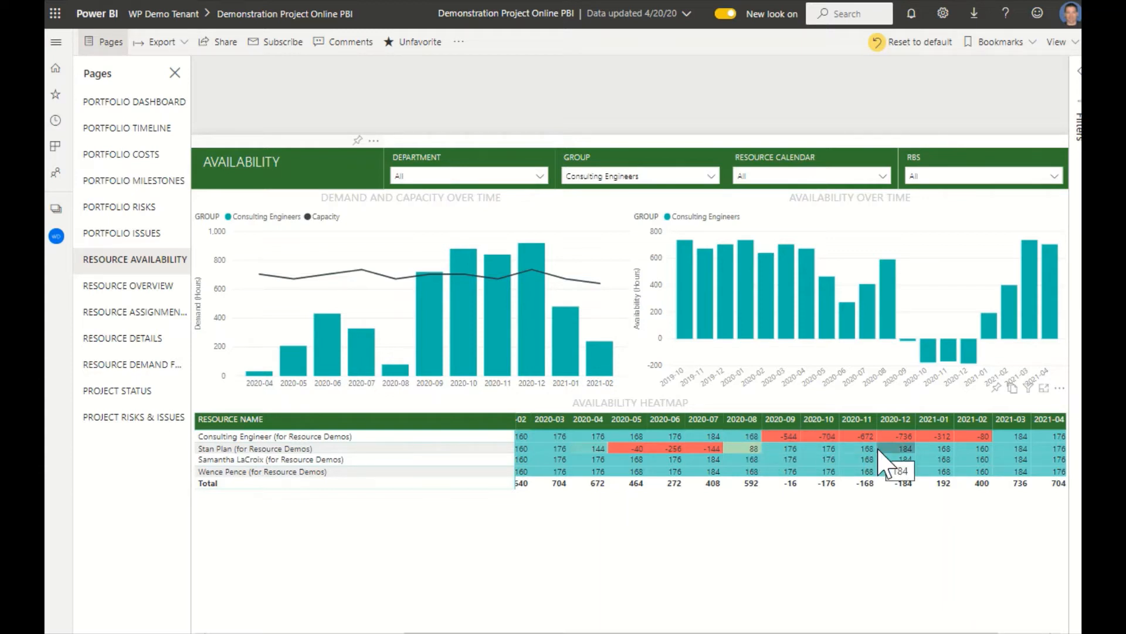
{"action": "mouse_move", "coordinate": [897, 467]}
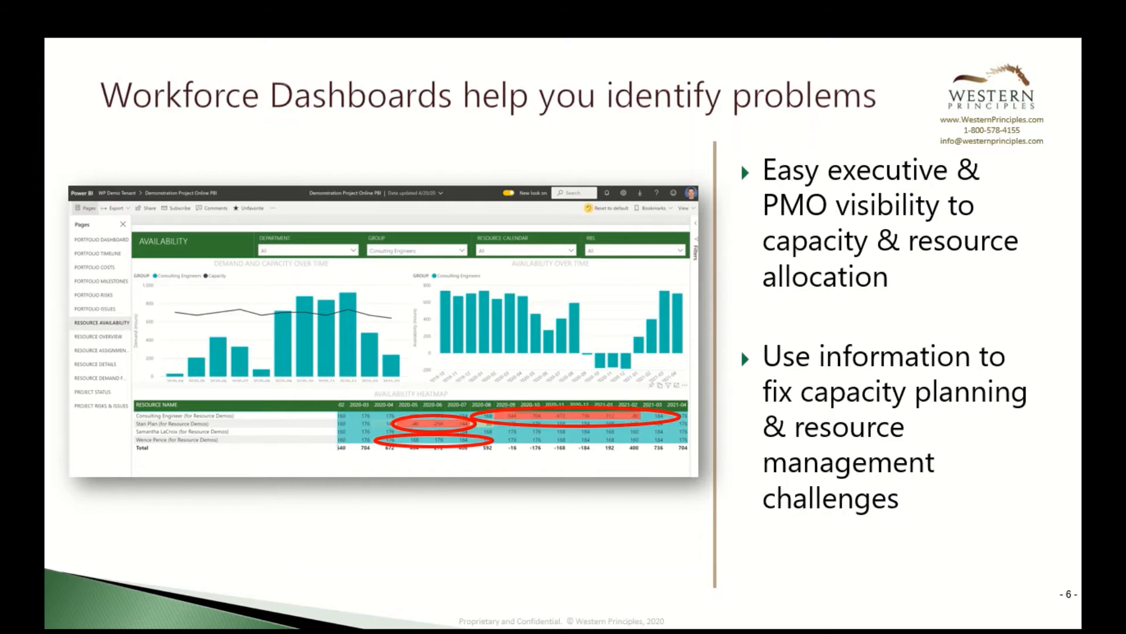
Step: Advance past the Workforce Dashboards slide toward the portfolio analysis demo
{"action": "key", "text": "right"}
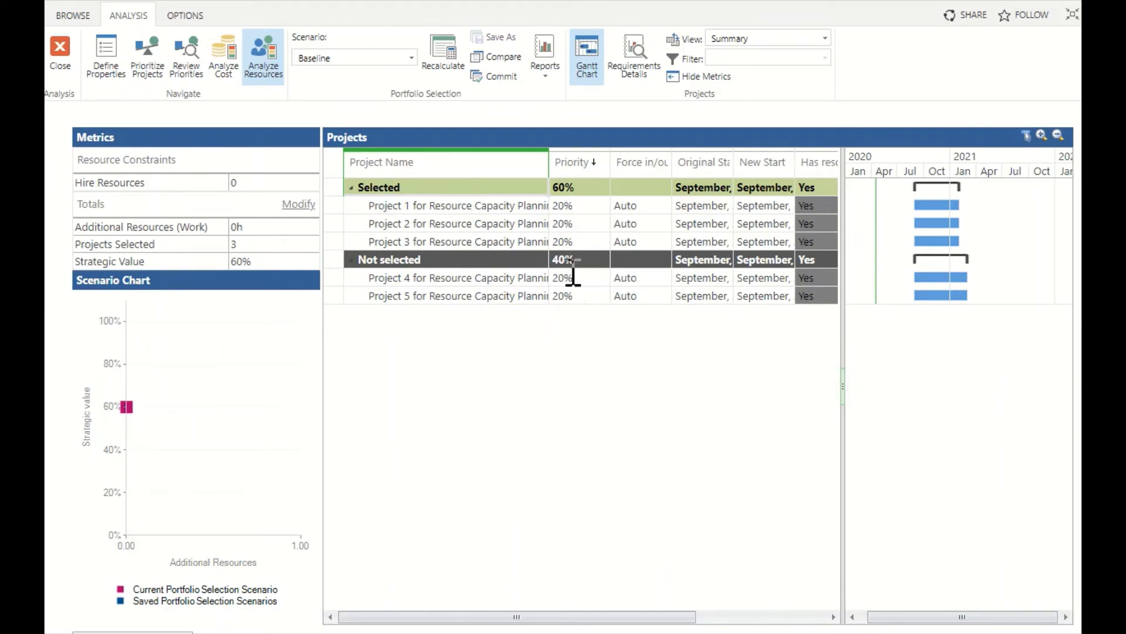
{"action": "mouse_move", "coordinate": [575, 376]}
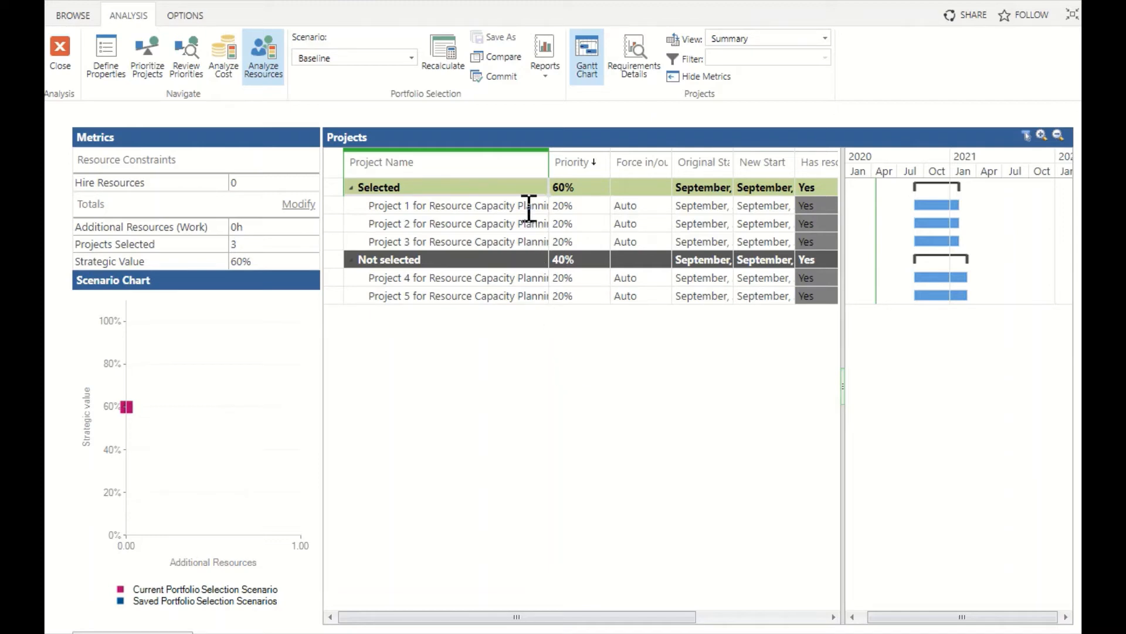
{"action": "mouse_move", "coordinate": [603, 236]}
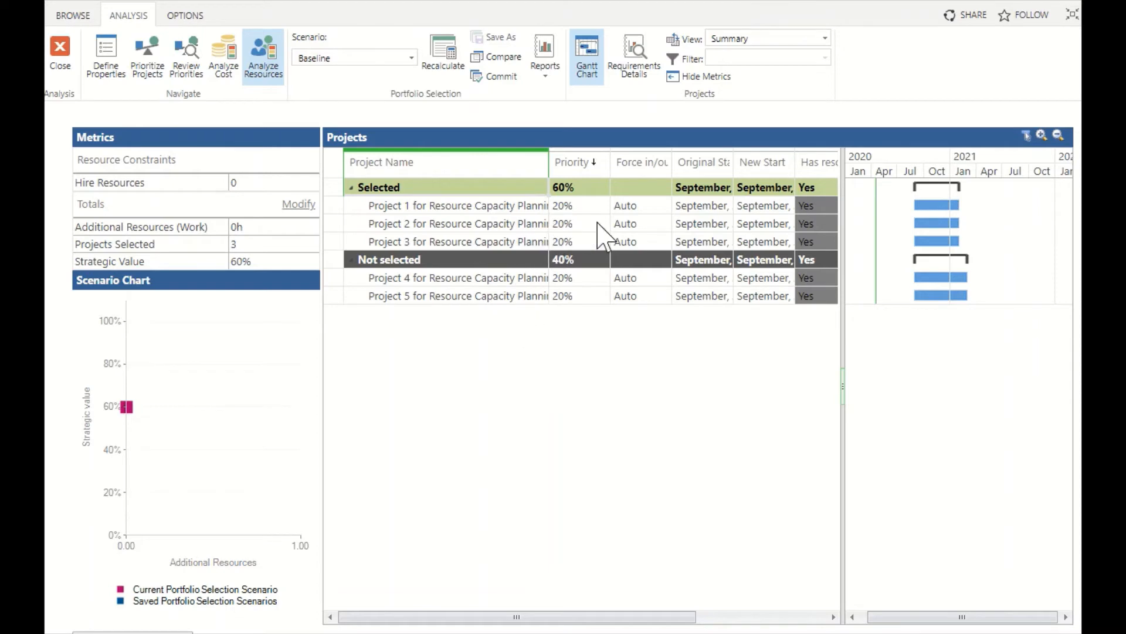
{"action": "mouse_move", "coordinate": [612, 237]}
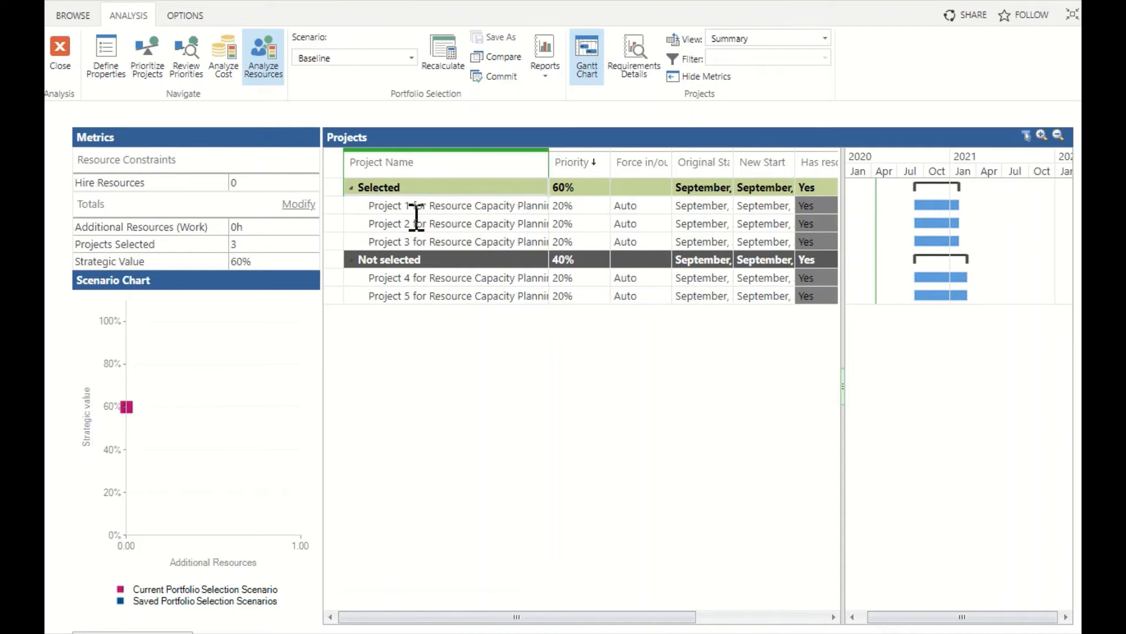
{"action": "mouse_move", "coordinate": [478, 247]}
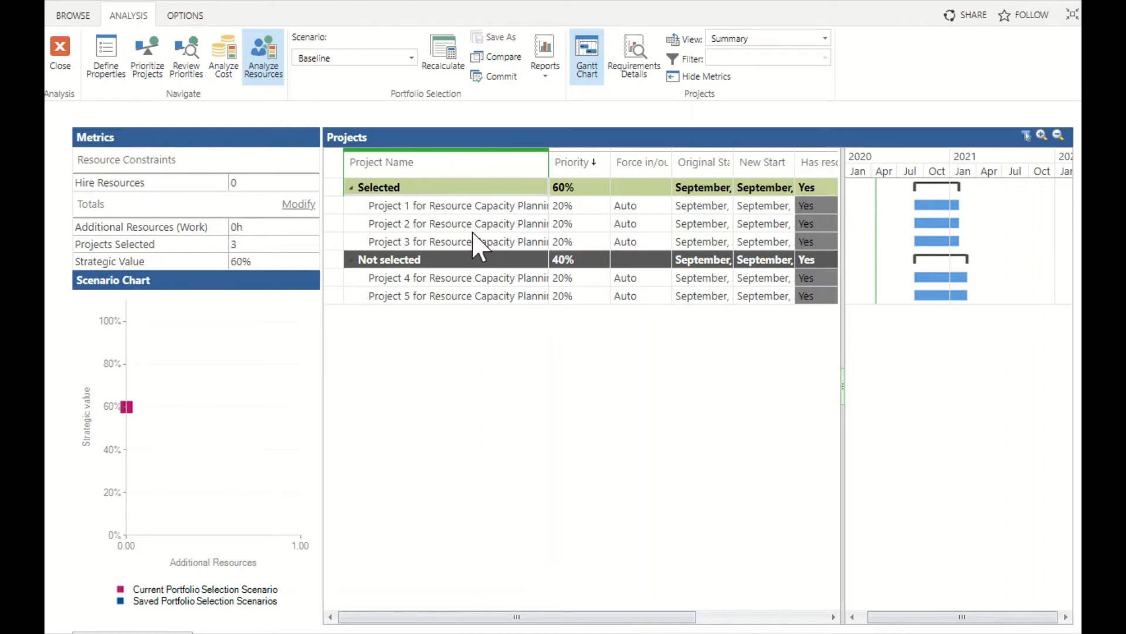
{"action": "mouse_move", "coordinate": [492, 302]}
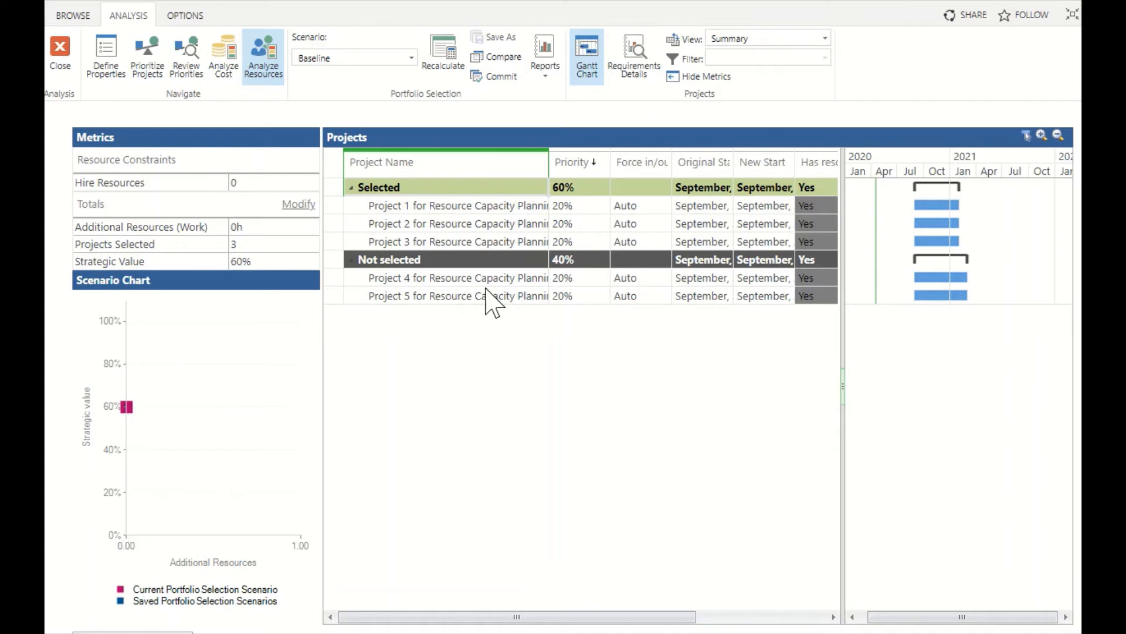
{"action": "mouse_move", "coordinate": [696, 348]}
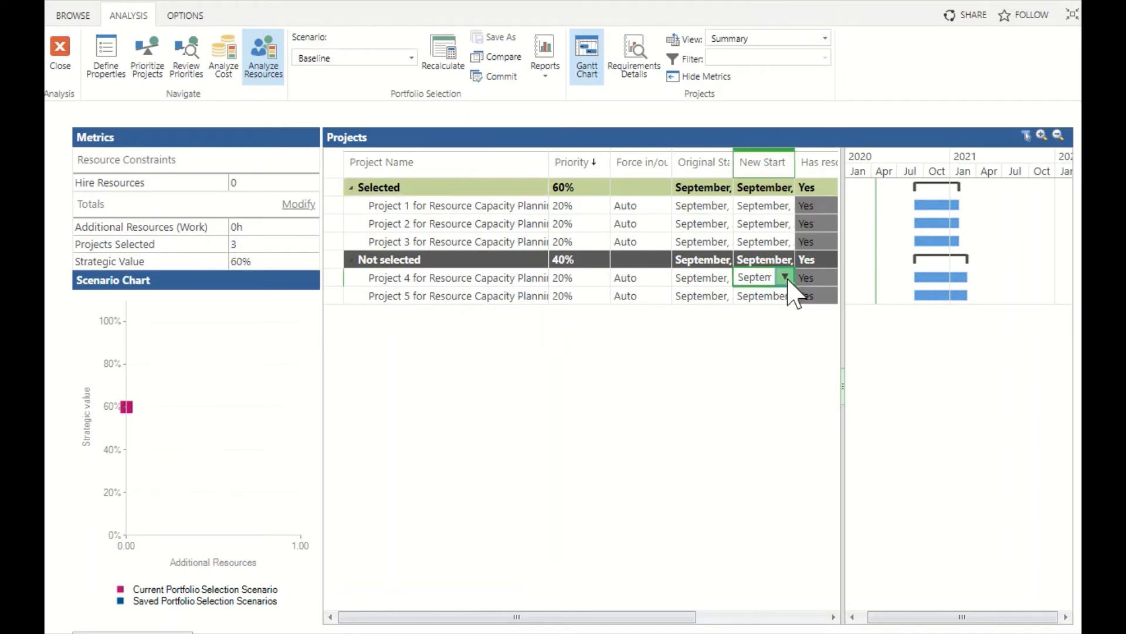
Step: Set Project 4's New Start to April 2021 so it joins the selected projects
{"action": "left_click", "coordinate": [784, 277]}
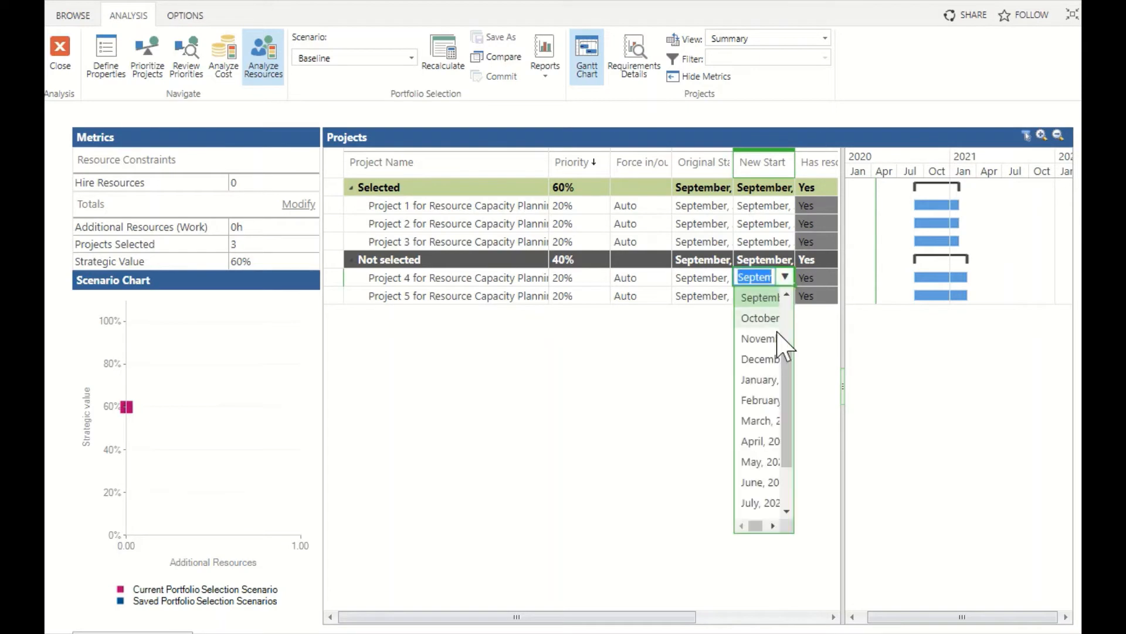
{"action": "left_click", "coordinate": [760, 440]}
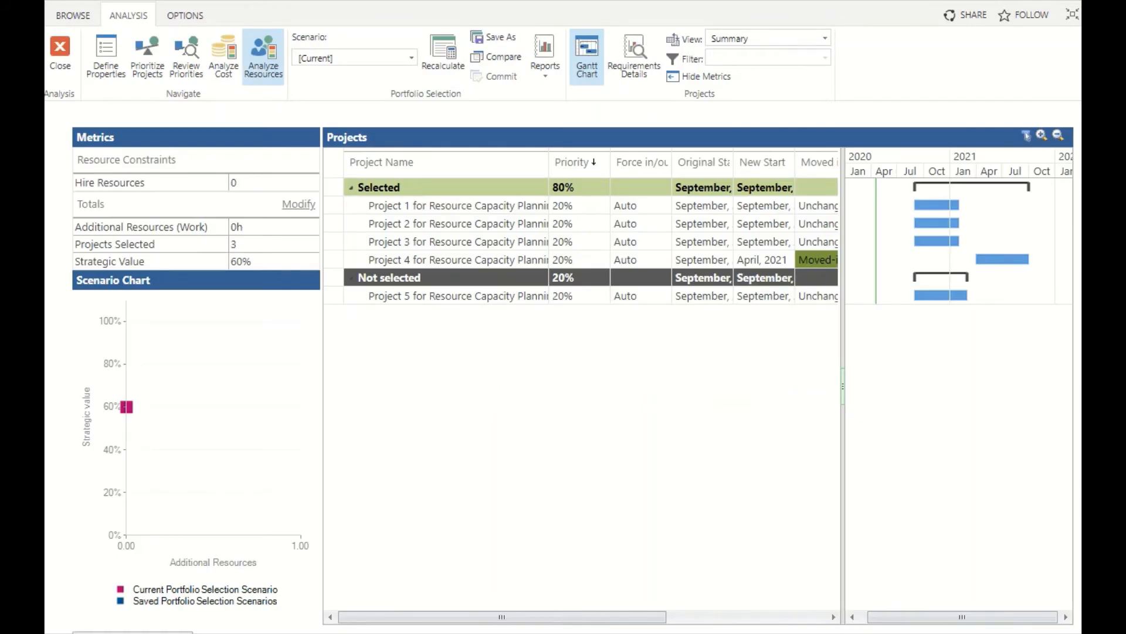
{"action": "mouse_move", "coordinate": [482, 457]}
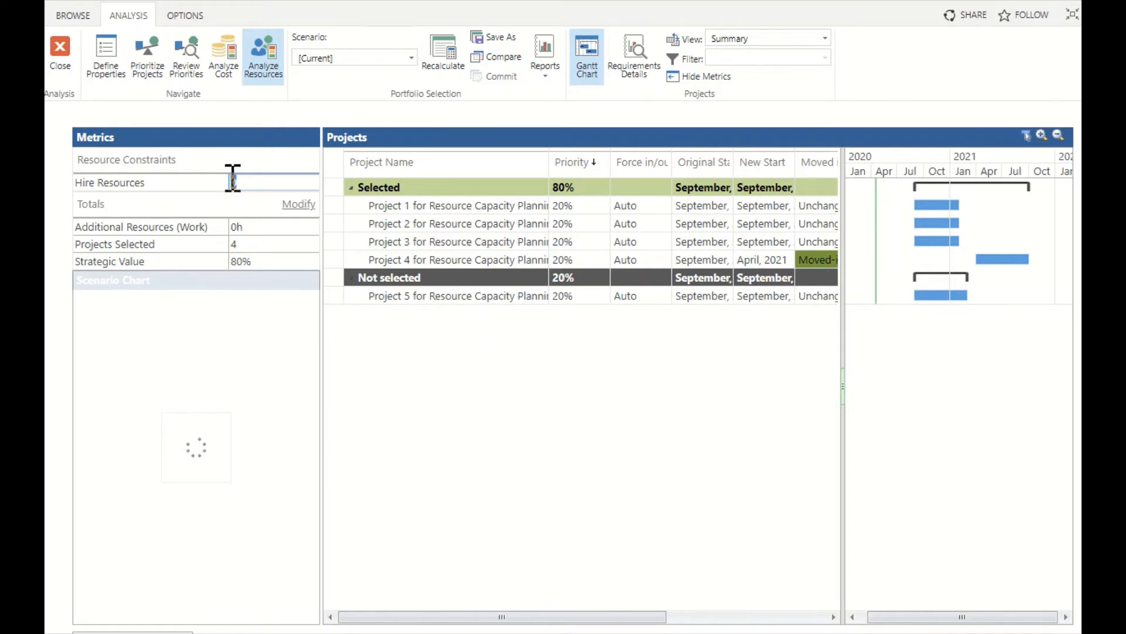
Step: Hire 1 extra resource and recalculate so all five projects are selected
{"action": "left_click", "coordinate": [442, 54]}
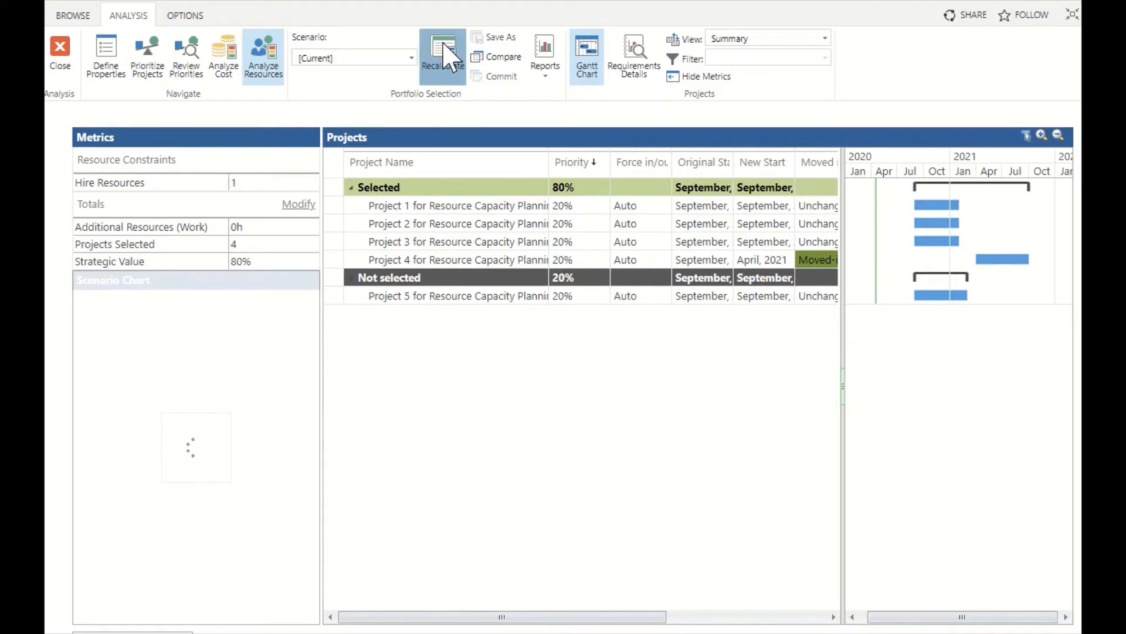
{"action": "left_click", "coordinate": [443, 57]}
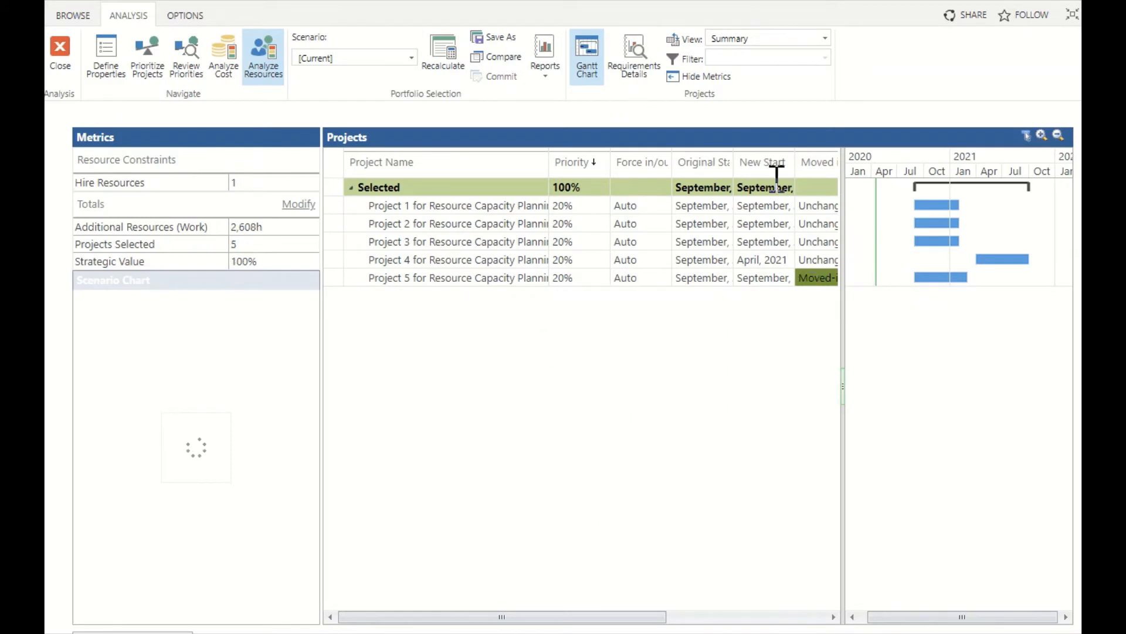
{"action": "left_click", "coordinate": [544, 54]}
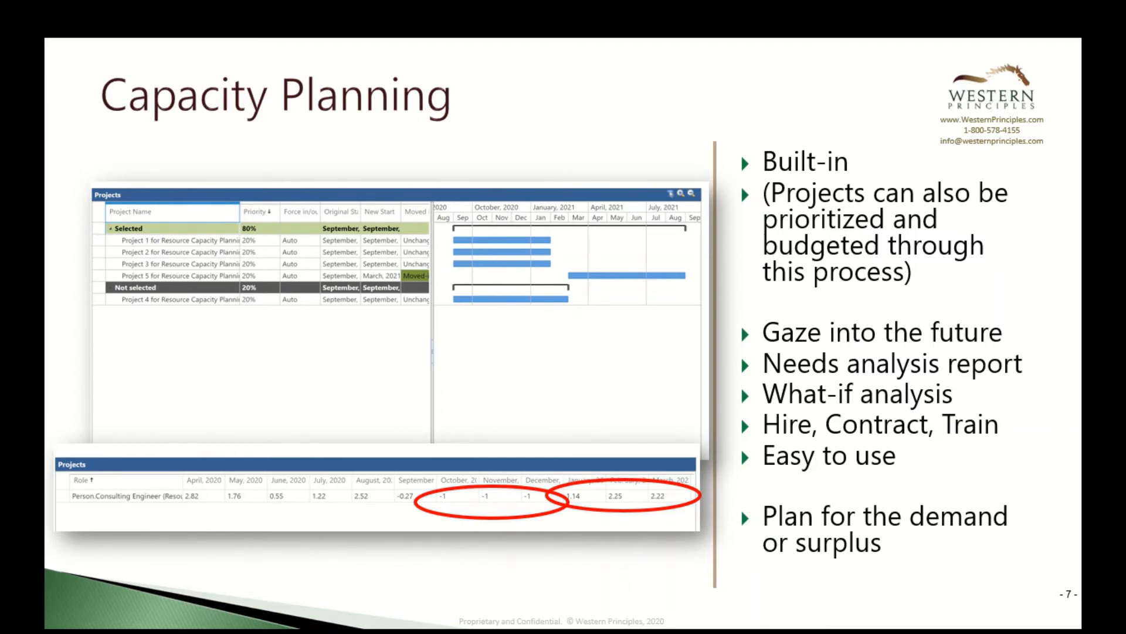
Step: Advance from Capacity Planning to the 'Visual indicator for the PM & PMO' slide
{"action": "key", "text": "right"}
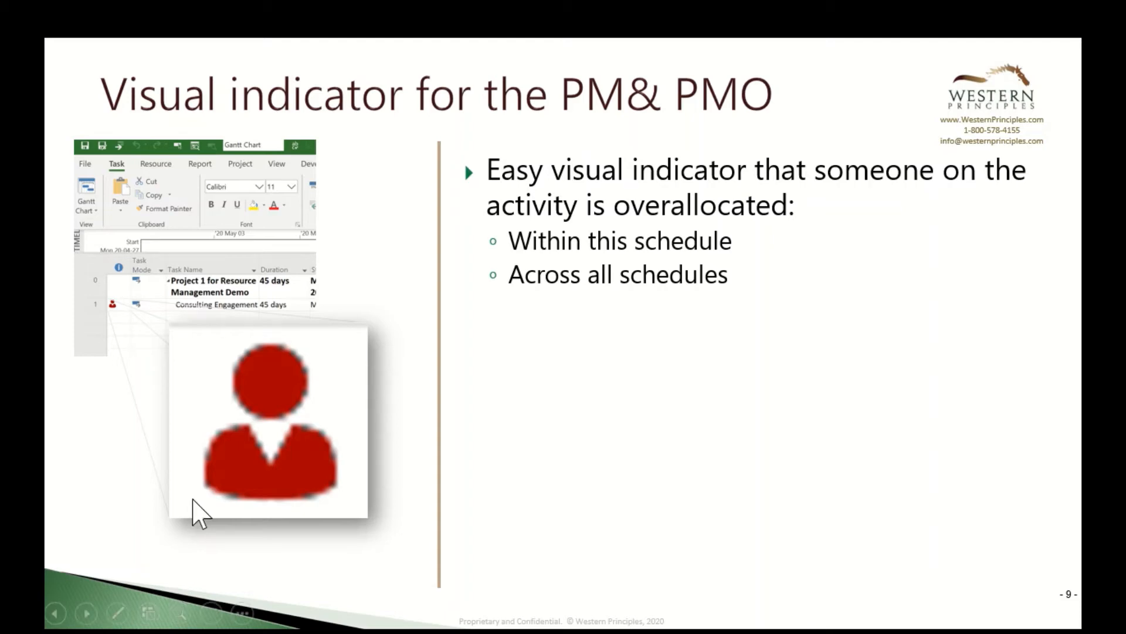
{"action": "mouse_move", "coordinate": [162, 319]}
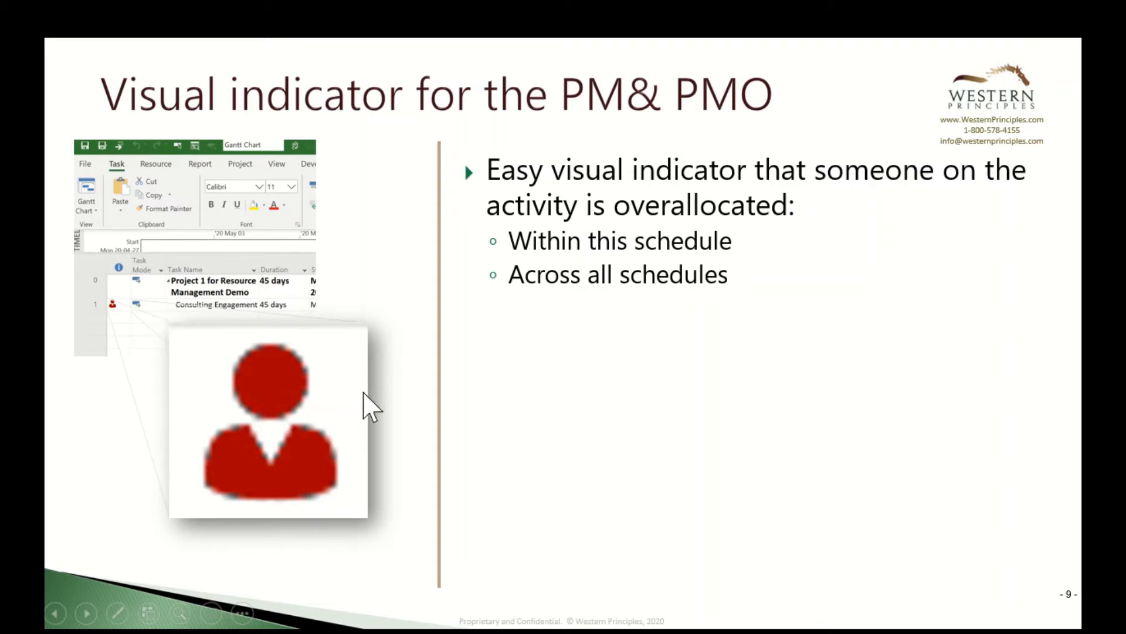
{"action": "mouse_move", "coordinate": [334, 578]}
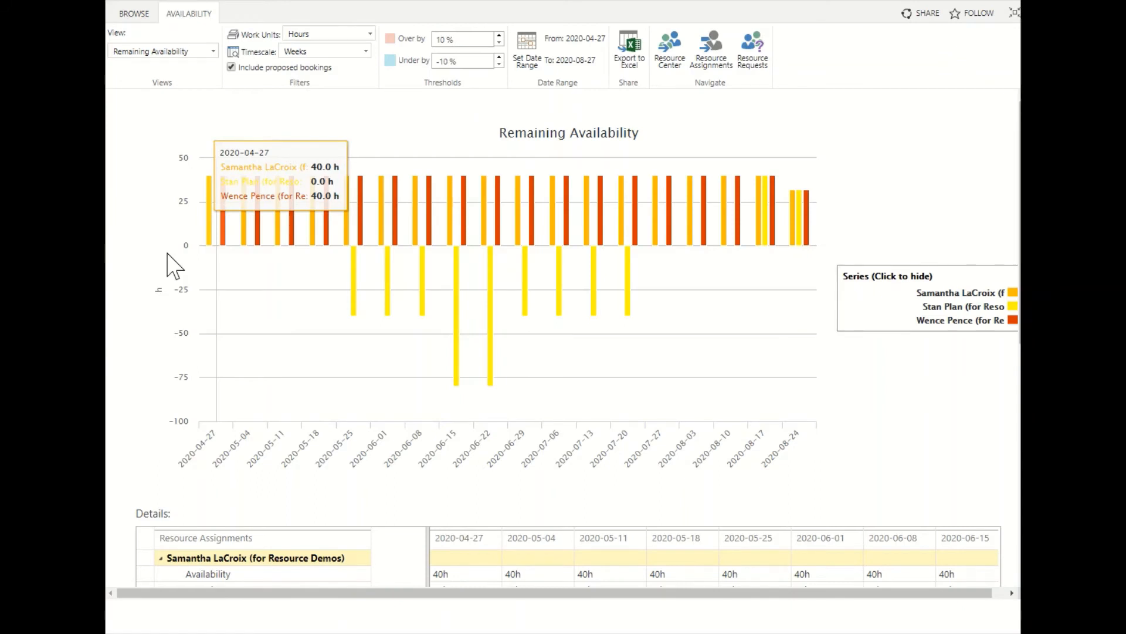
{"action": "mouse_move", "coordinate": [240, 257]}
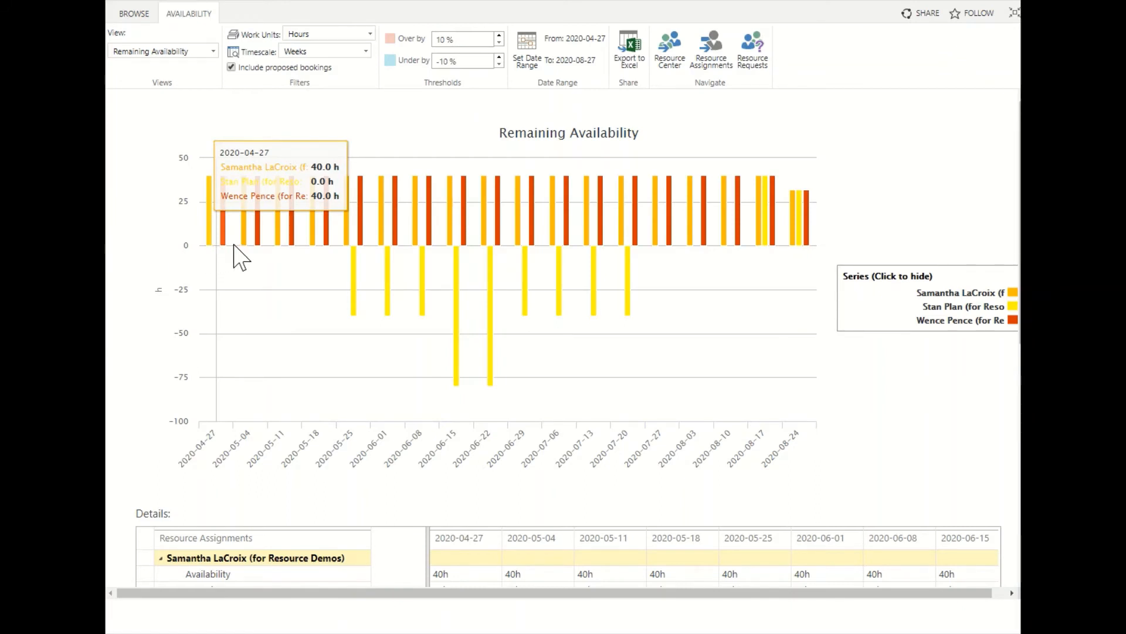
{"action": "mouse_move", "coordinate": [354, 258]}
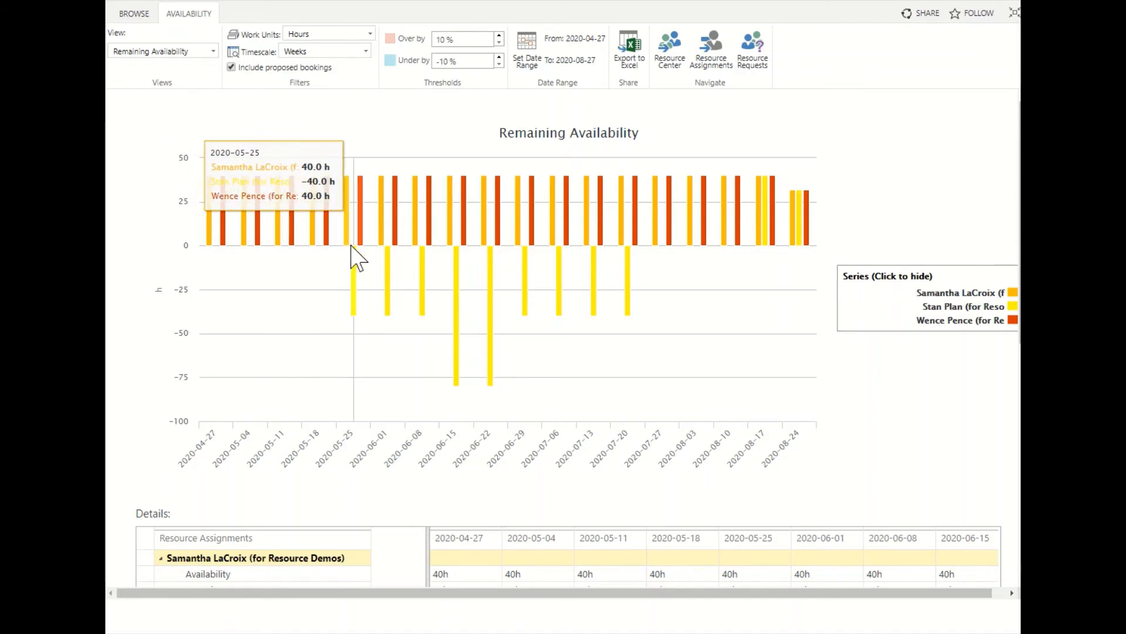
{"action": "mouse_move", "coordinate": [438, 262]}
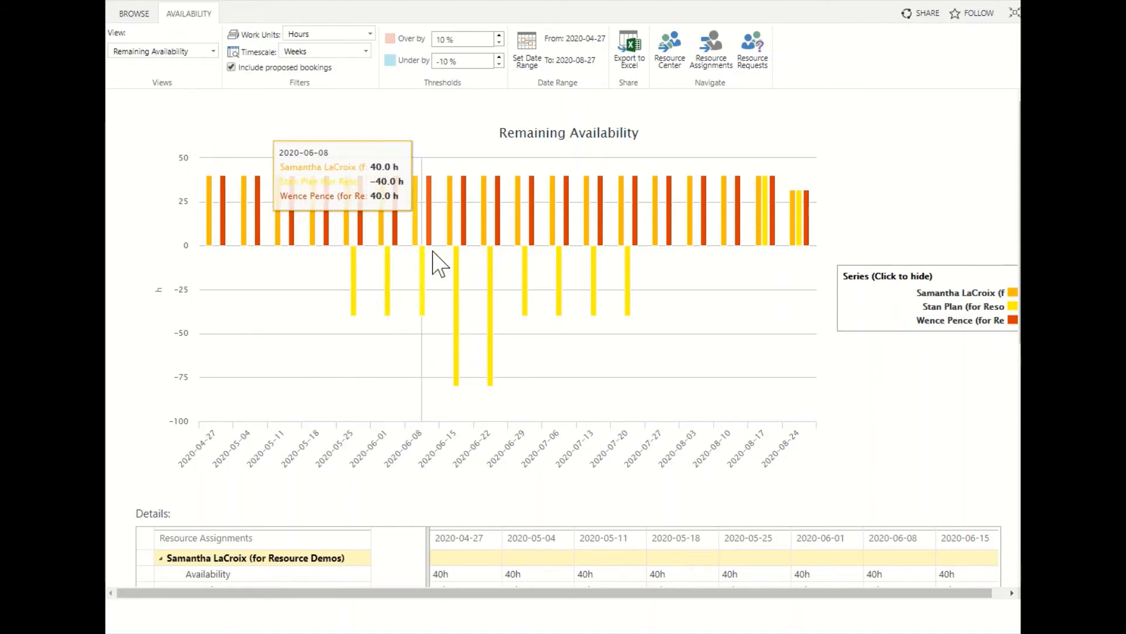
{"action": "mouse_move", "coordinate": [490, 277]}
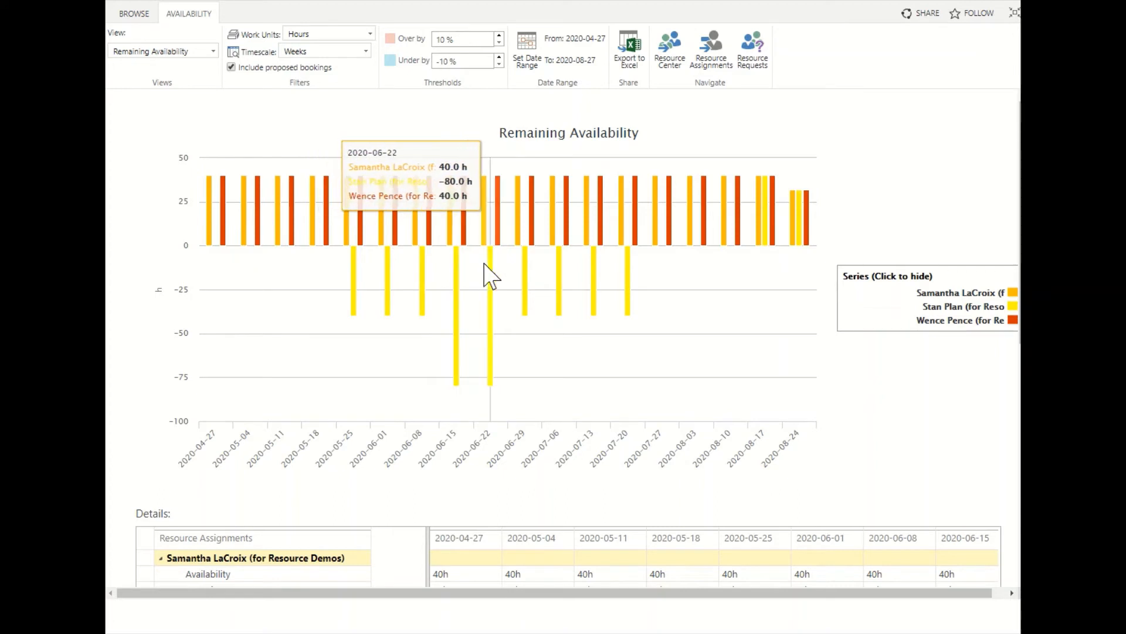
{"action": "mouse_move", "coordinate": [477, 250]}
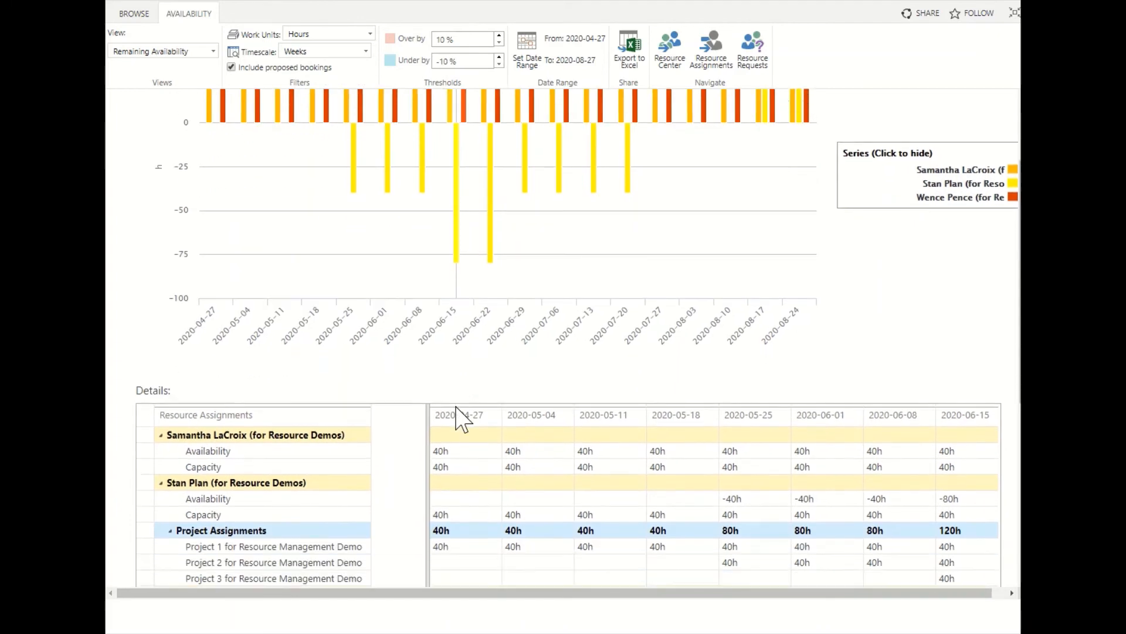
Step: Scroll the Remaining Availability details to Stan Plan's -40h and -80h rows
{"action": "scroll", "scroll_direction": "down", "scroll_amount": 3}
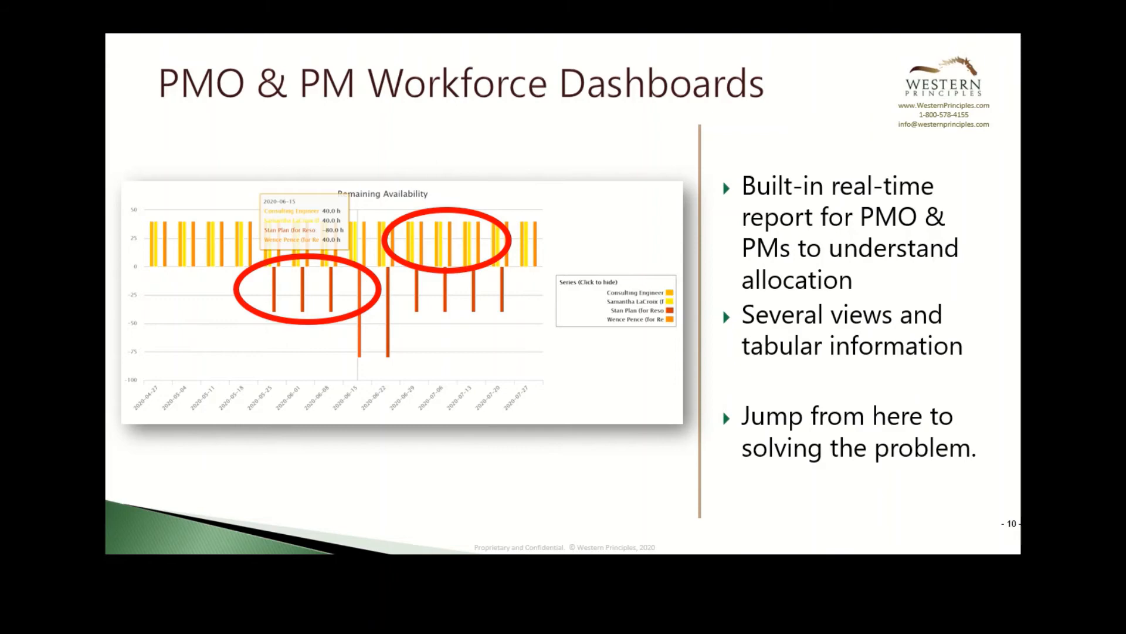
Step: Advance to the PMO & PM Workforce Dashboards slide
{"action": "key", "text": "right"}
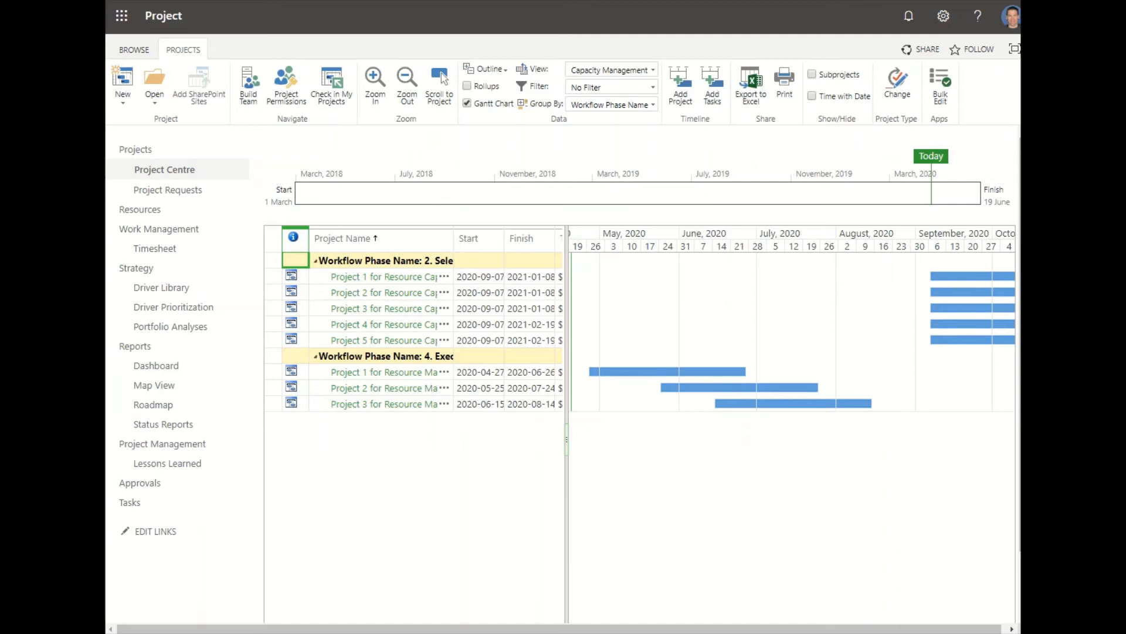
{"action": "mouse_move", "coordinate": [670, 402]}
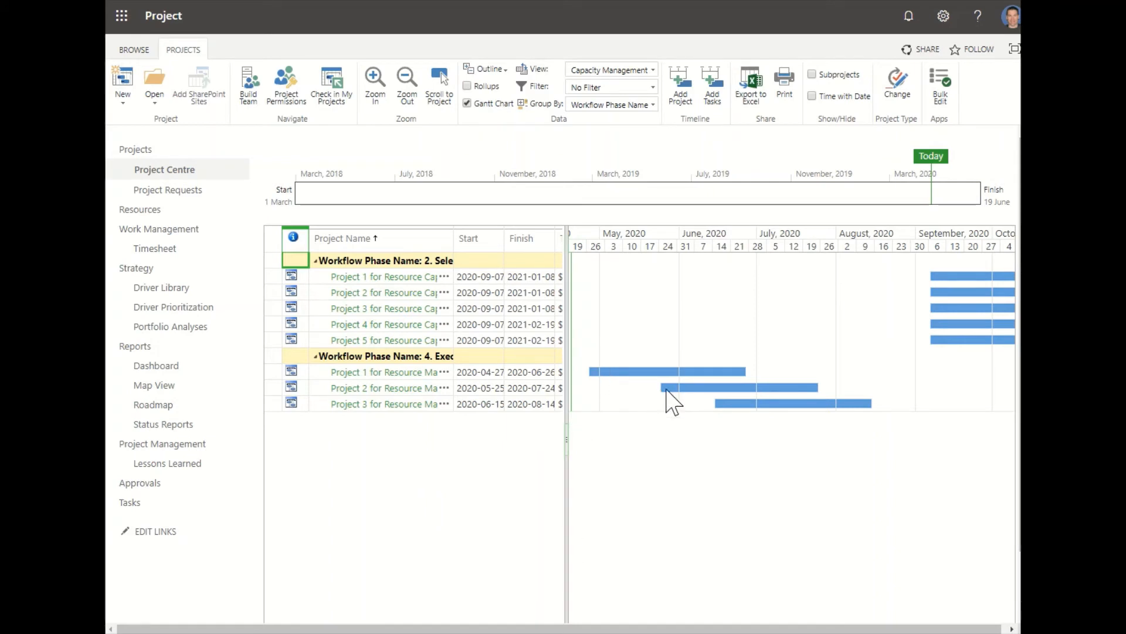
{"action": "mouse_move", "coordinate": [427, 403]}
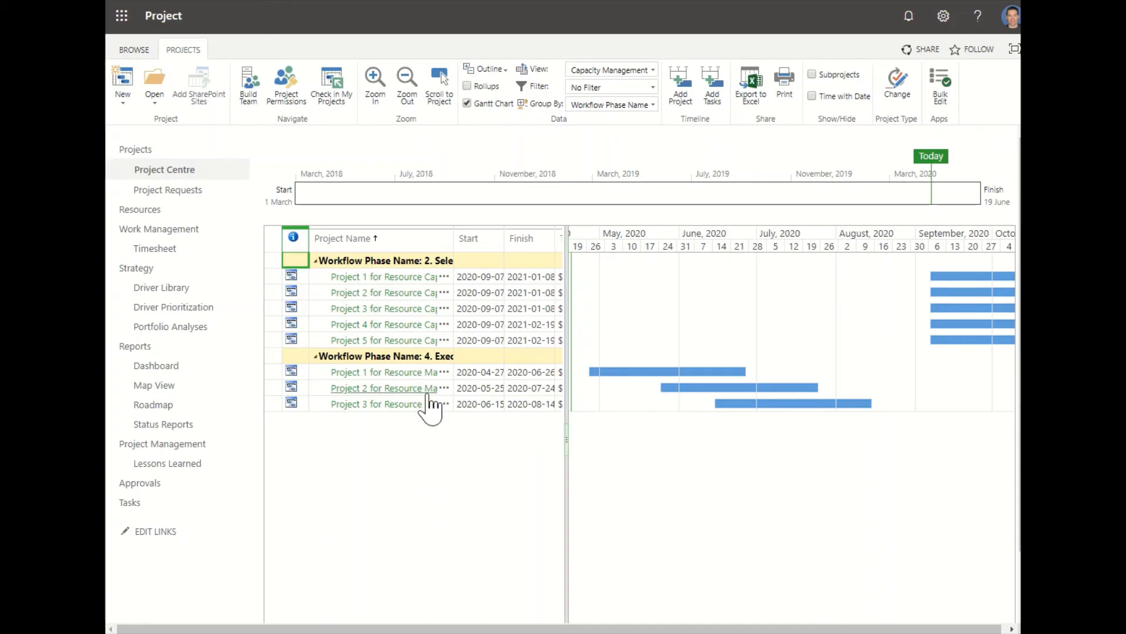
{"action": "mouse_move", "coordinate": [610, 389]}
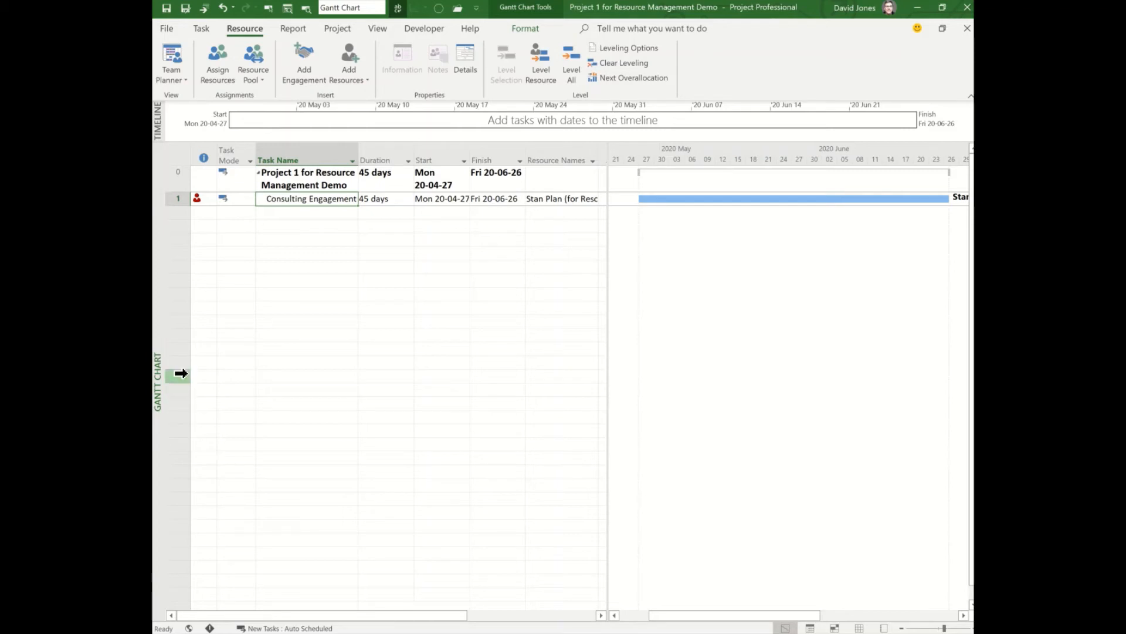
{"action": "mouse_move", "coordinate": [451, 208]}
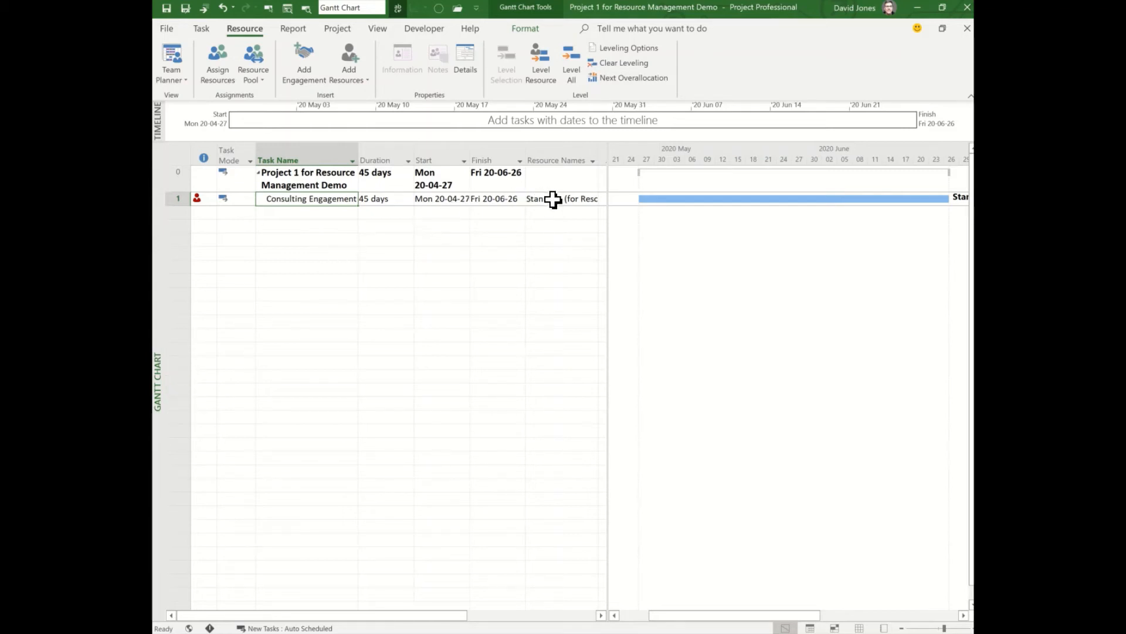
Step: Select Stan Plan's Resource Names cell on Project 1's Consulting Engagement
{"action": "left_click", "coordinate": [310, 198]}
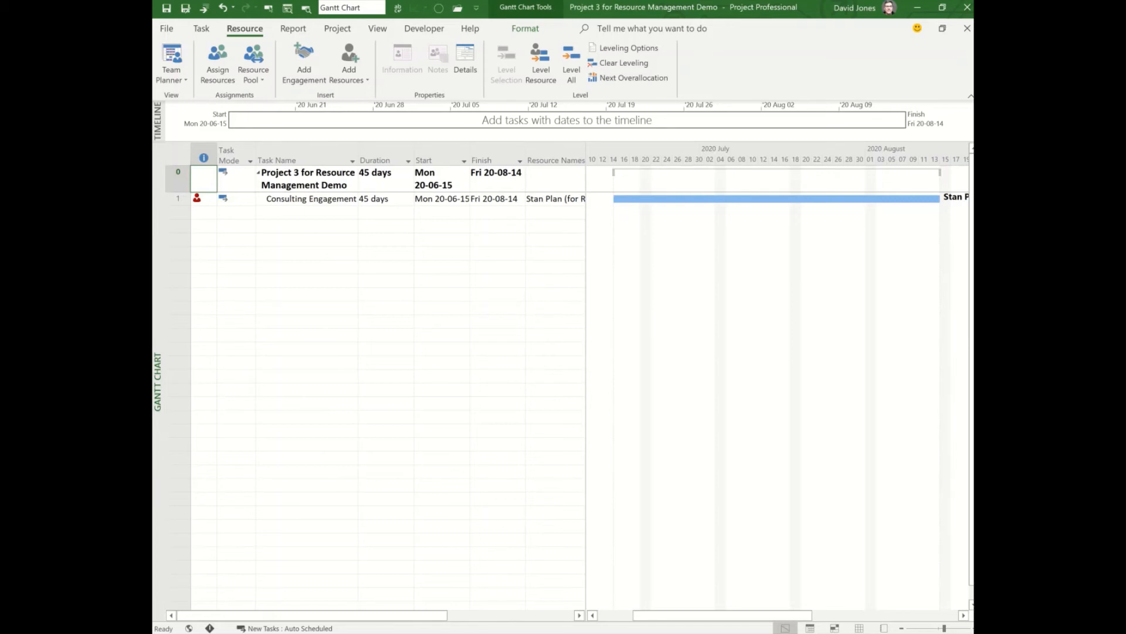
{"action": "mouse_move", "coordinate": [367, 68]}
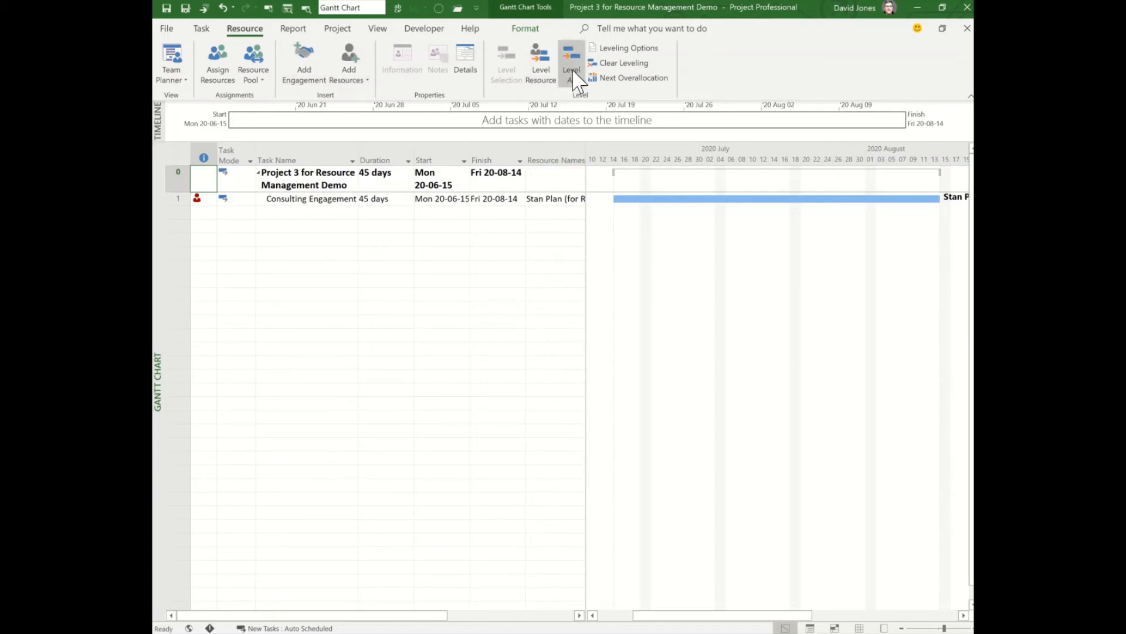
Step: Level All resources and return to Project 1's Gantt to check the over-allocation flag
{"action": "left_click", "coordinate": [571, 61]}
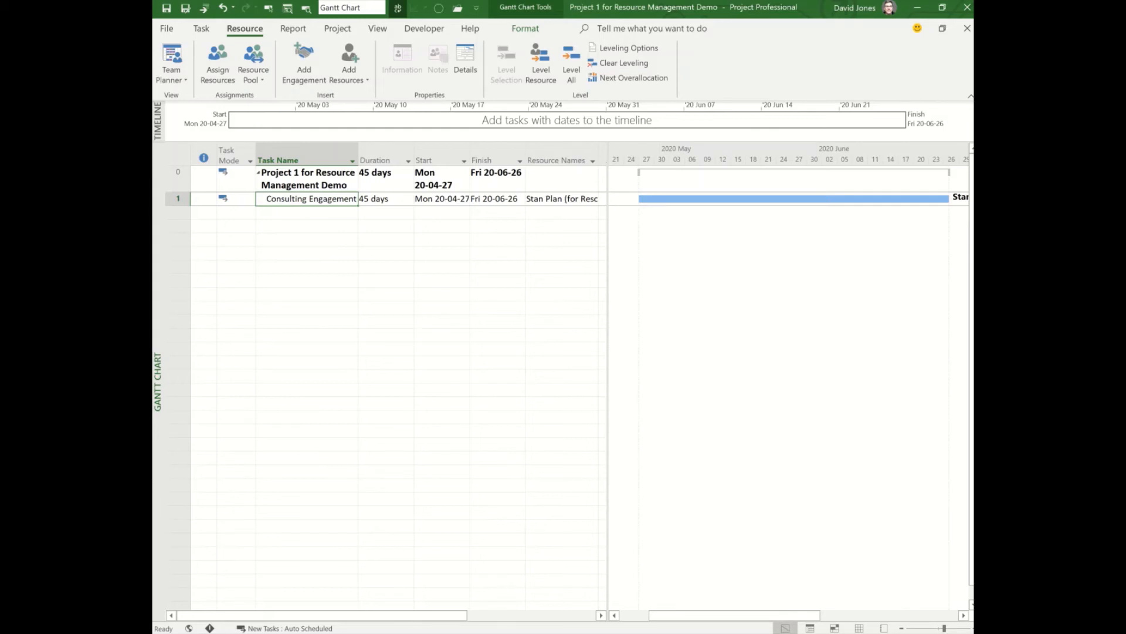
{"action": "mouse_move", "coordinate": [418, 94]}
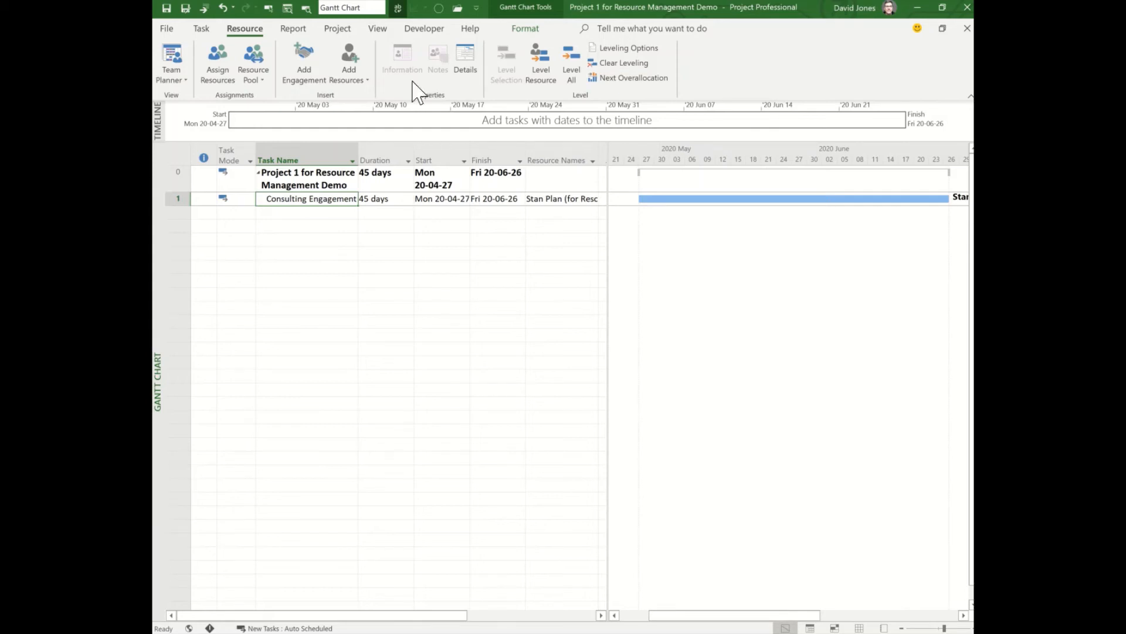
{"action": "left_click", "coordinate": [223, 9]}
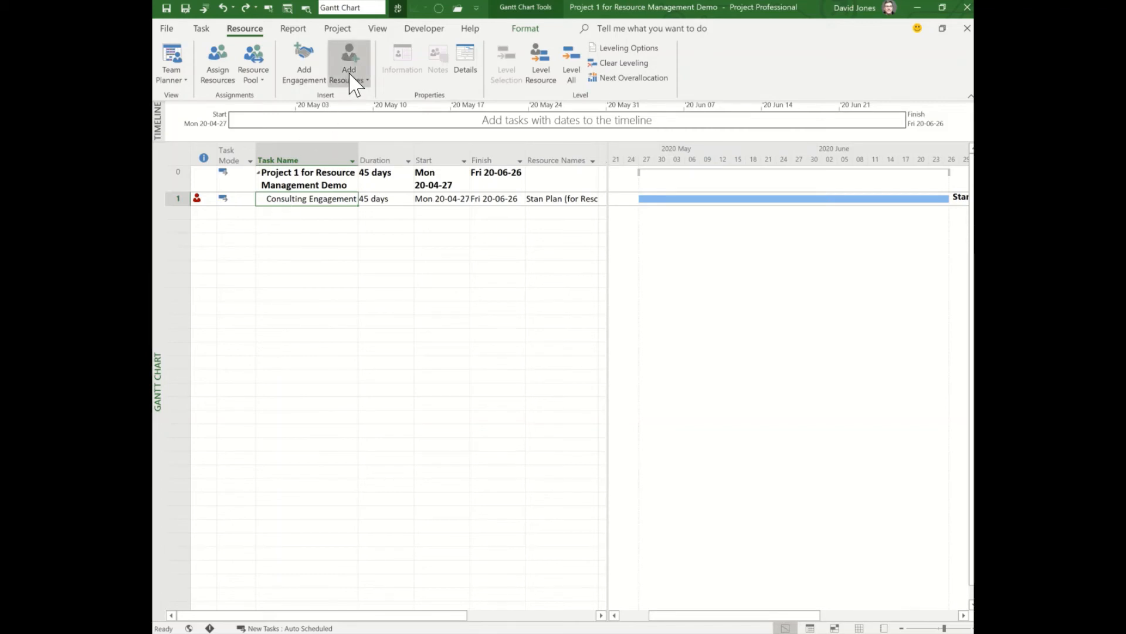
Step: Build Team from Enterprise, matching Stan's skills and showing availability over the project dates
{"action": "left_click", "coordinate": [348, 61]}
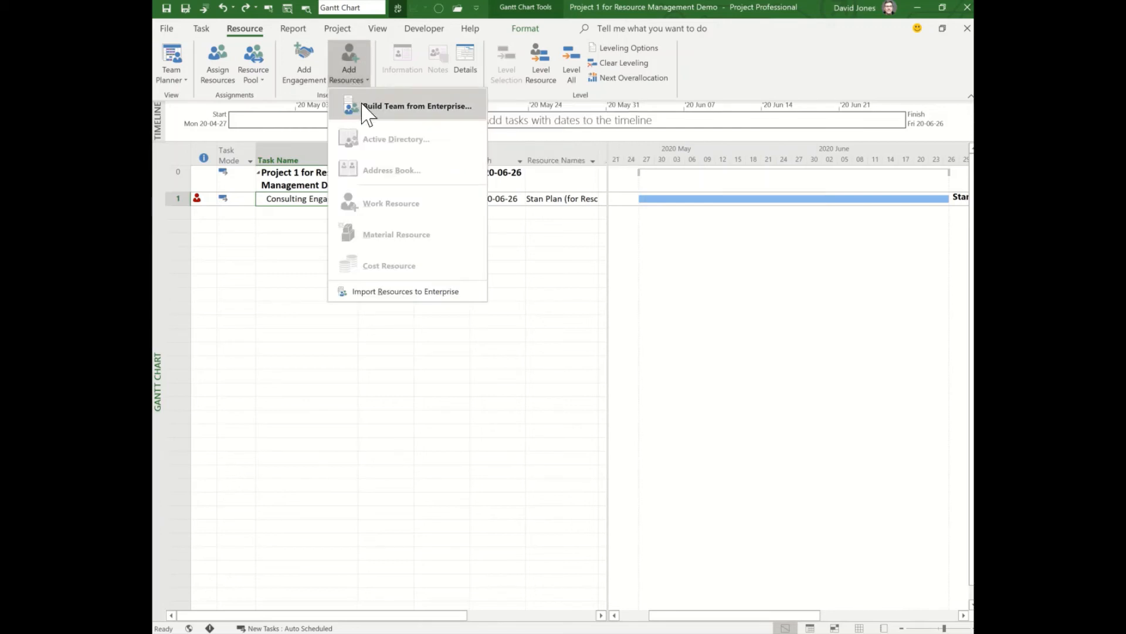
{"action": "left_click", "coordinate": [417, 106]}
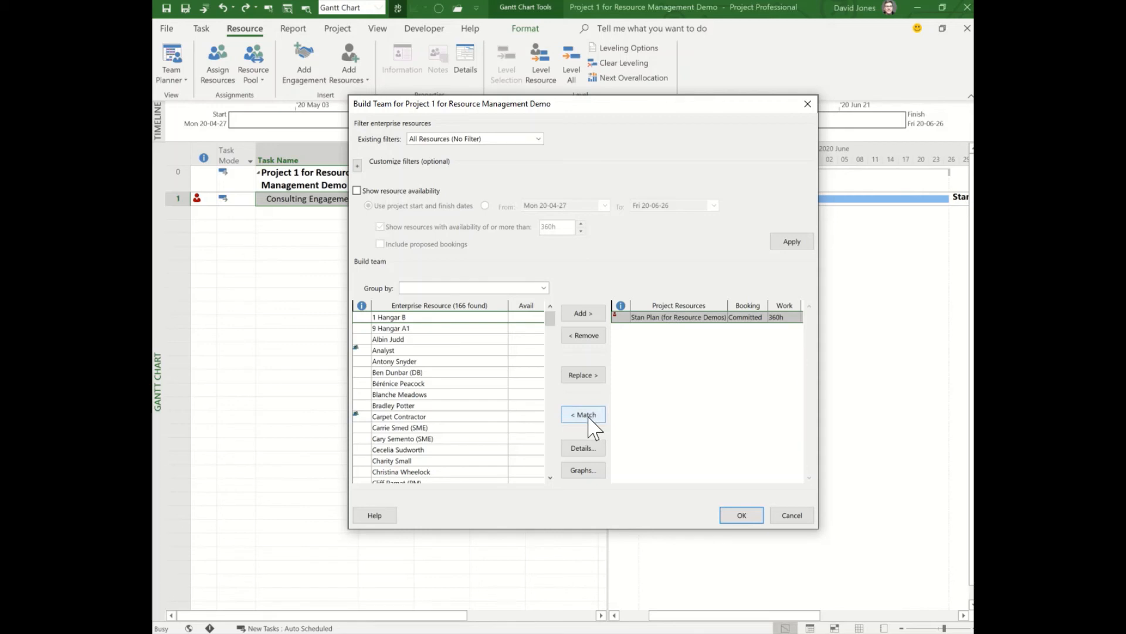
{"action": "left_click", "coordinate": [583, 414]}
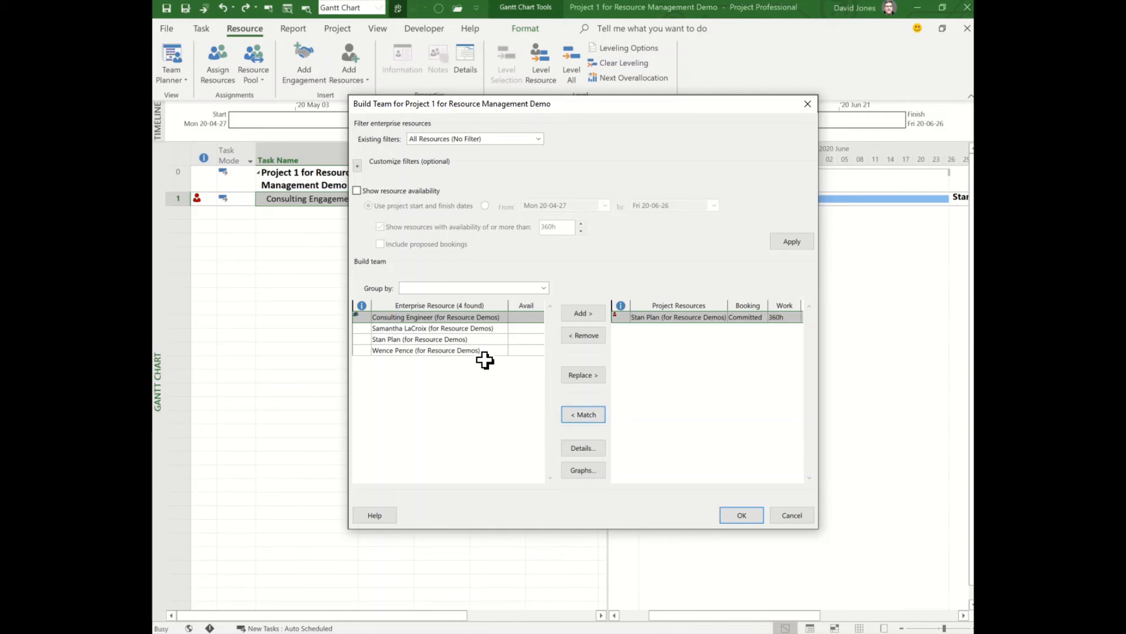
{"action": "left_click", "coordinate": [357, 192]}
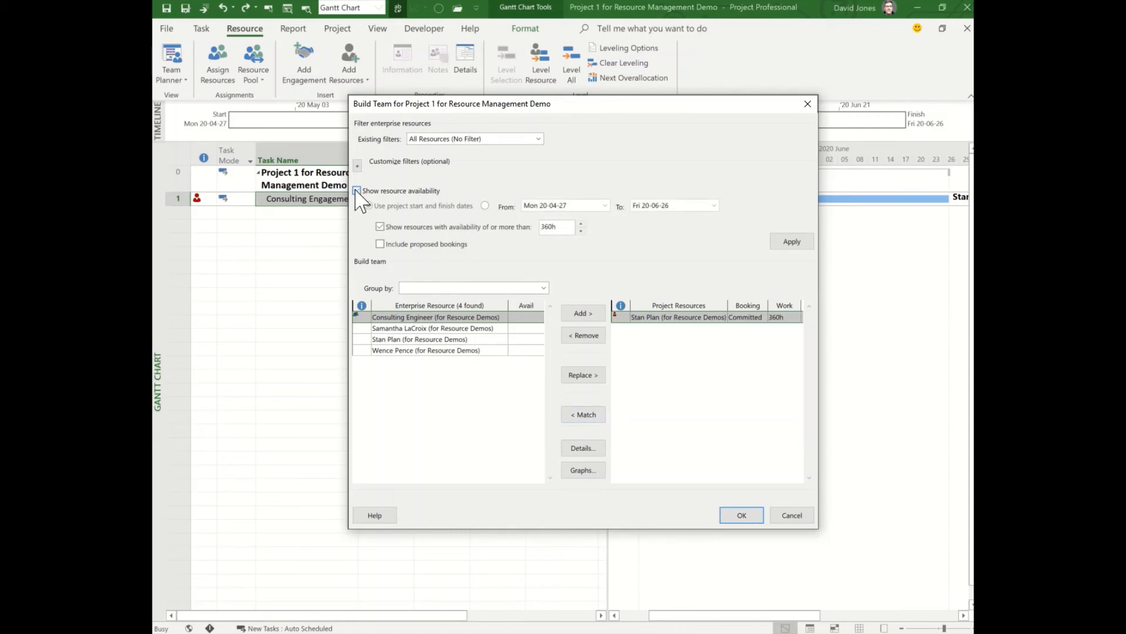
{"action": "left_click", "coordinate": [357, 190]}
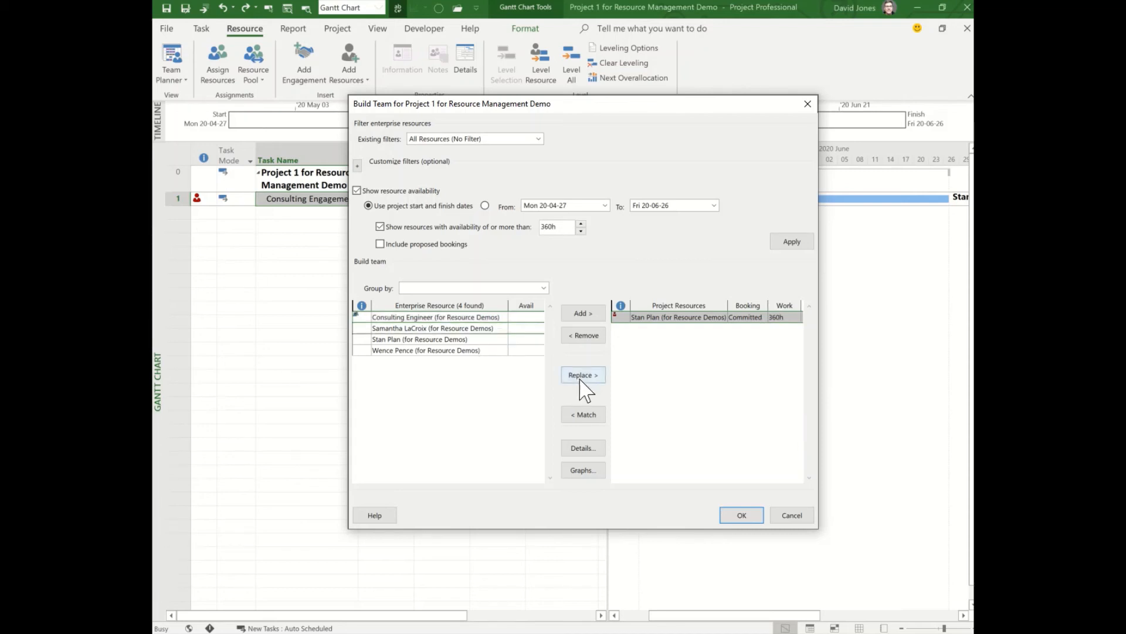
{"action": "left_click", "coordinate": [583, 374]}
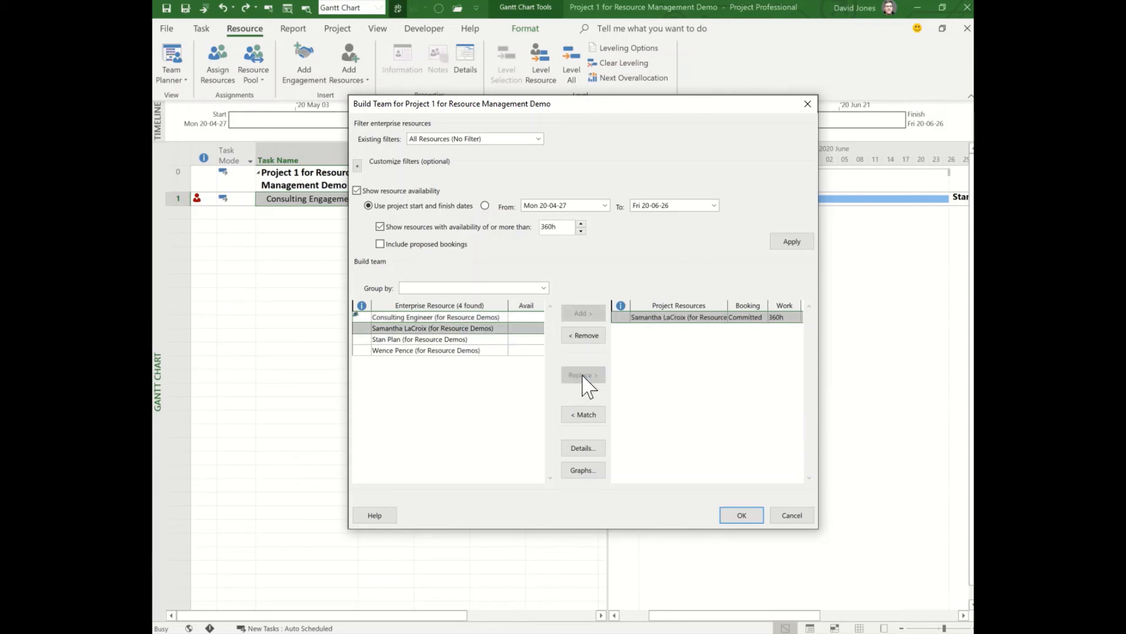
{"action": "left_click", "coordinate": [742, 514]}
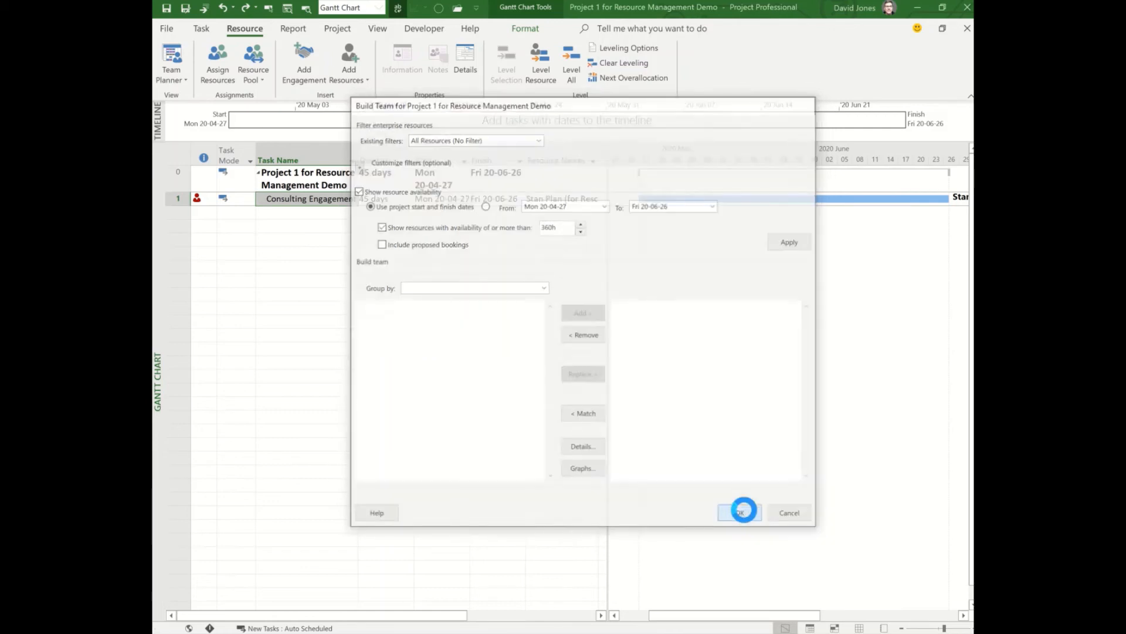
{"action": "left_click", "coordinate": [742, 512]}
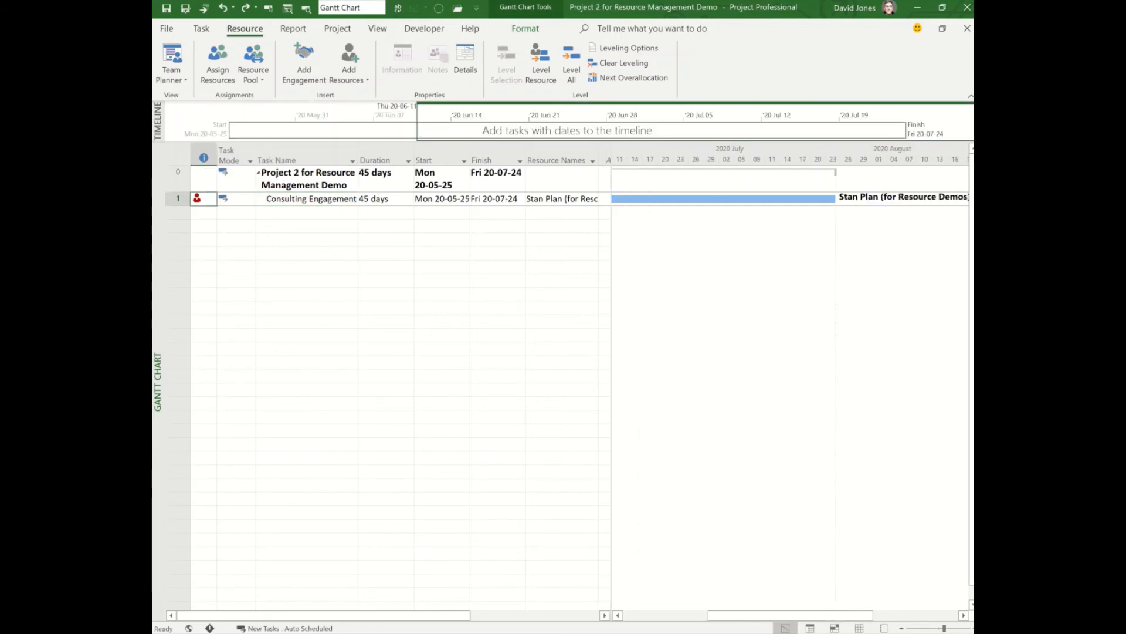
{"action": "mouse_move", "coordinate": [351, 418]}
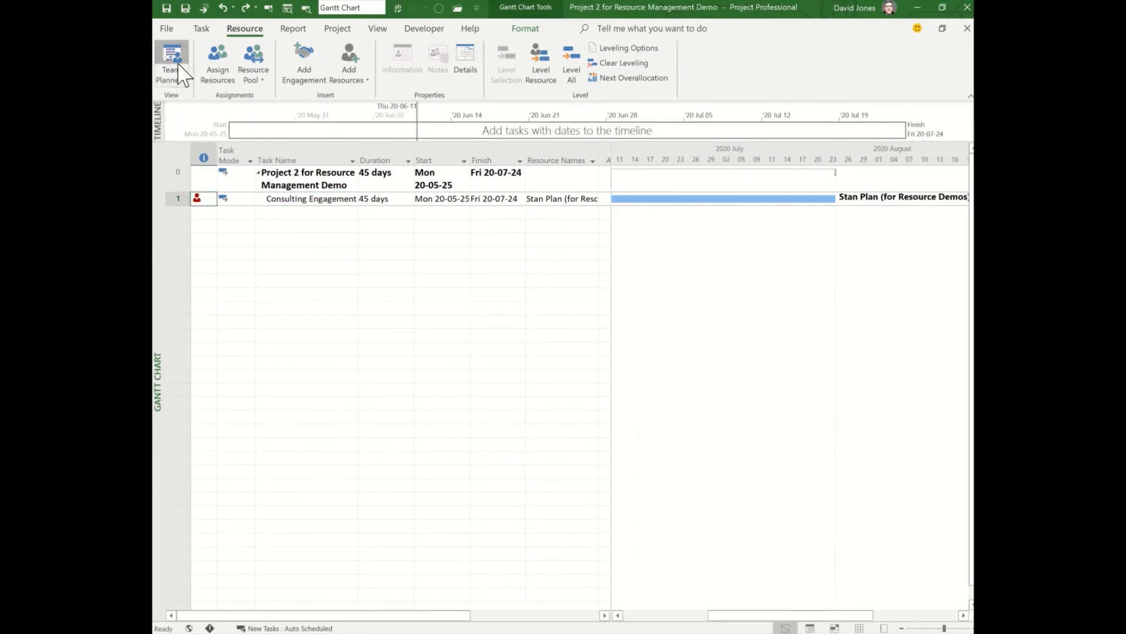
{"action": "left_click", "coordinate": [172, 61]}
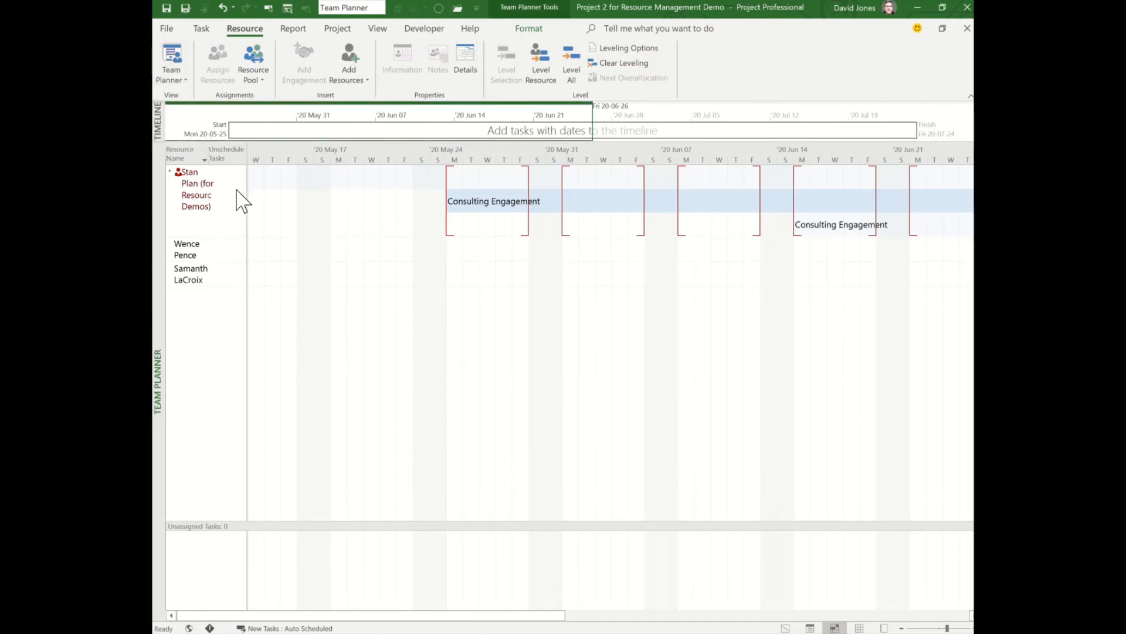
{"action": "mouse_move", "coordinate": [467, 200]}
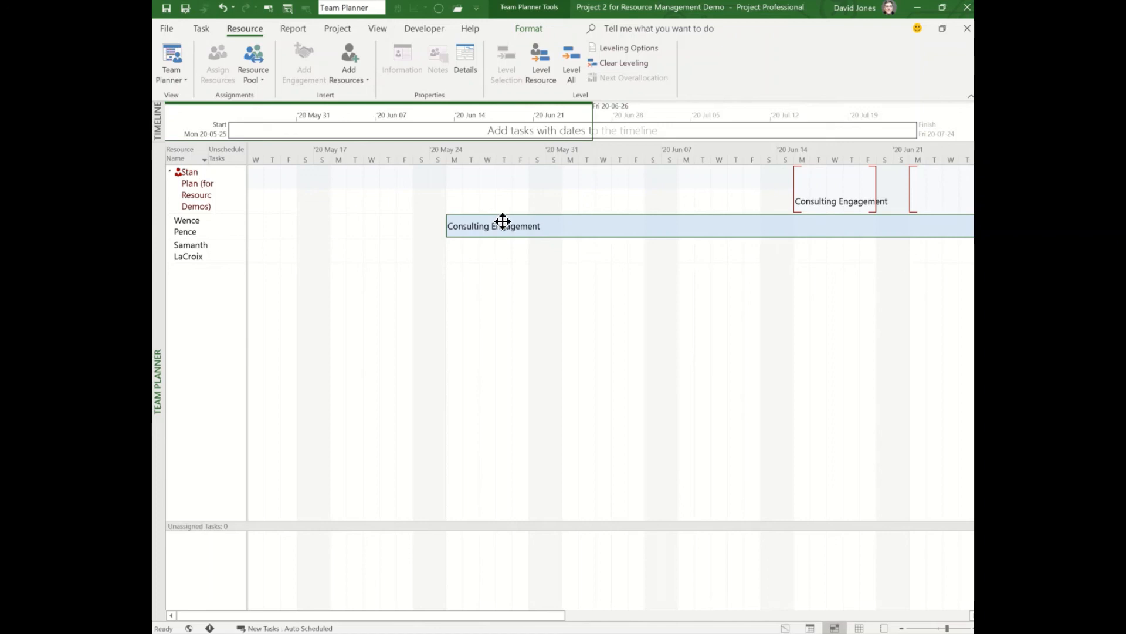
{"action": "mouse_move", "coordinate": [494, 225]}
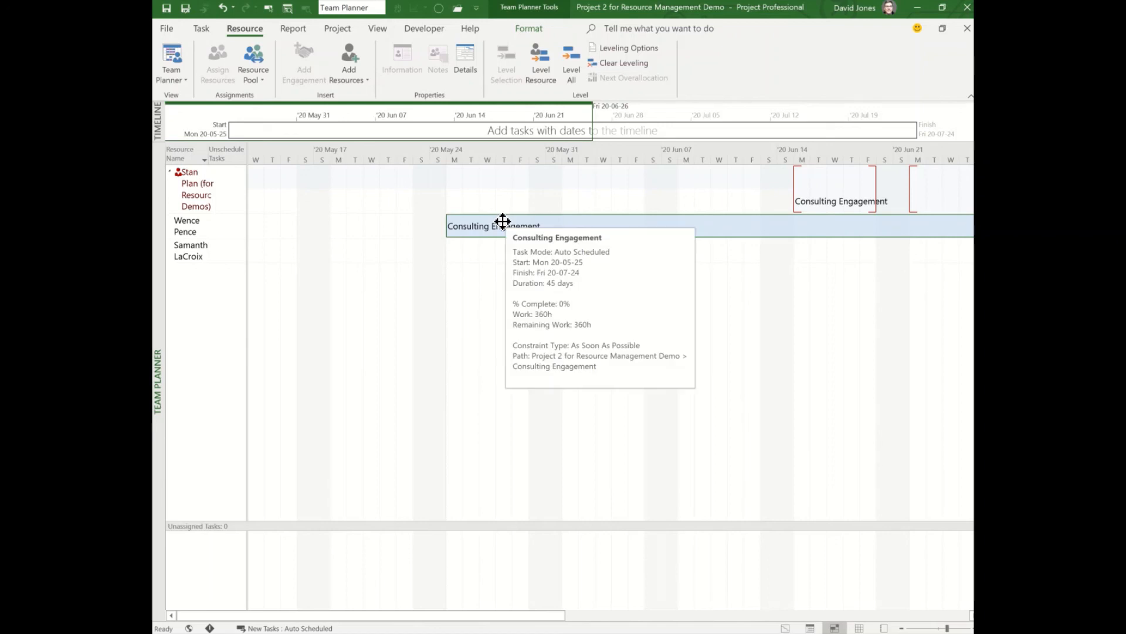
{"action": "left_click_drag", "start_coordinate": [503, 221], "coordinate": [826, 201]}
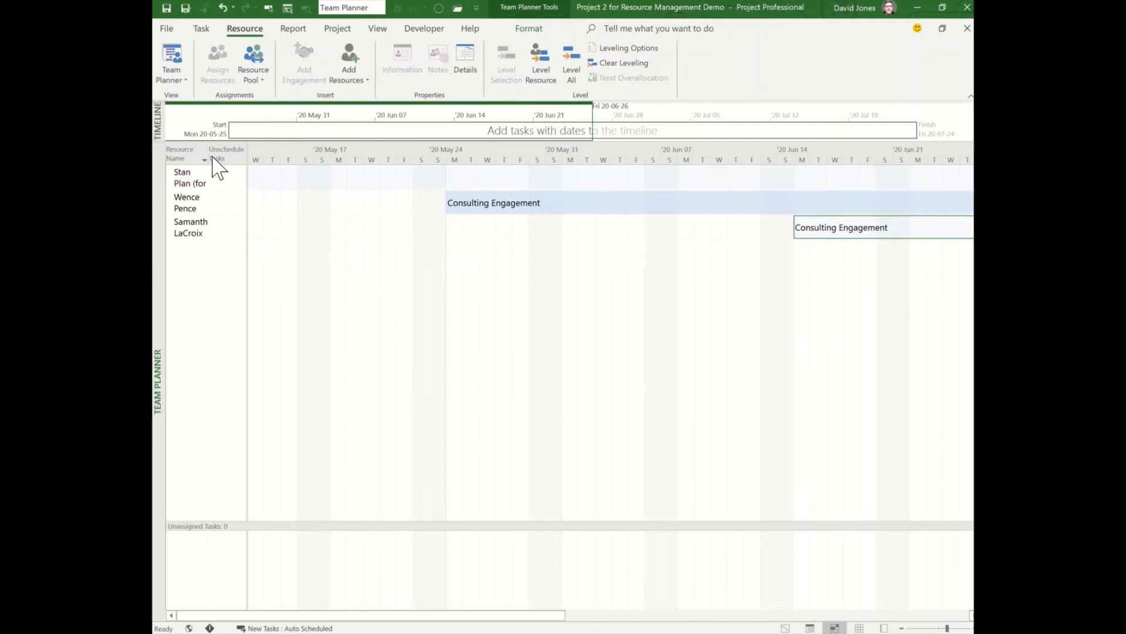
{"action": "mouse_move", "coordinate": [210, 244]}
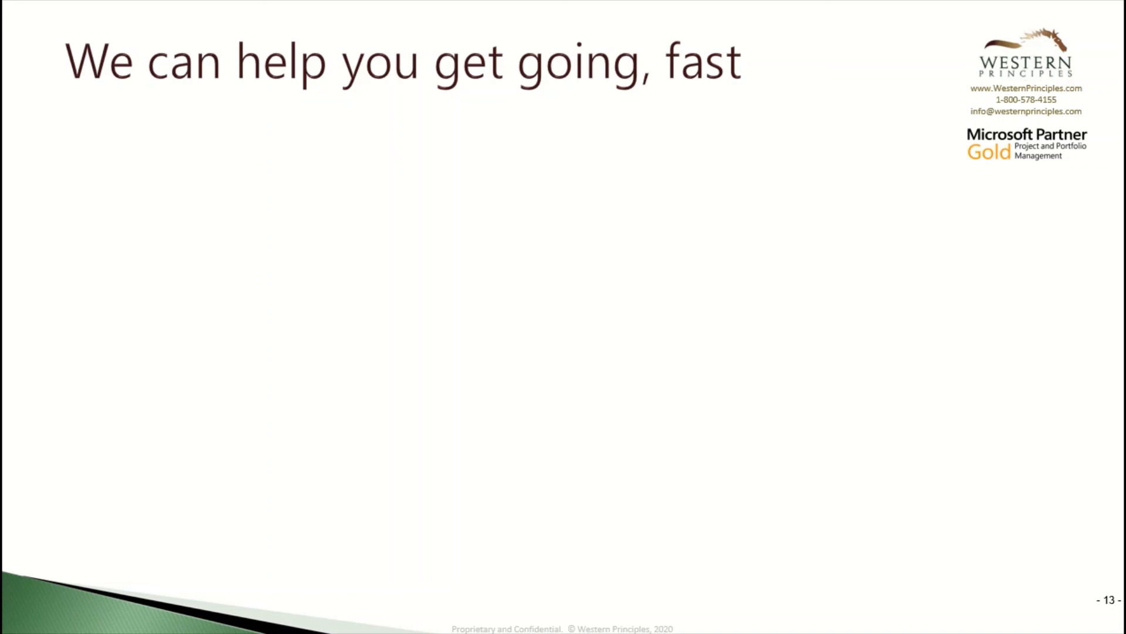
Step: Reveal the Analysis, Configure and Implement steps on the 'get going, fast' slide
{"action": "key", "text": "Right"}
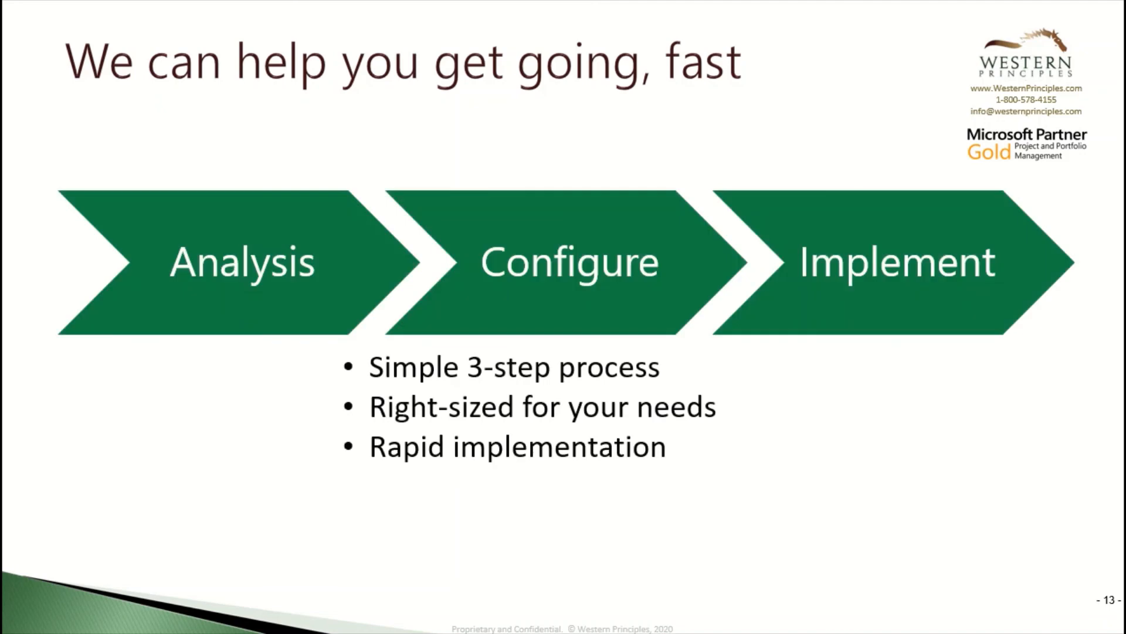